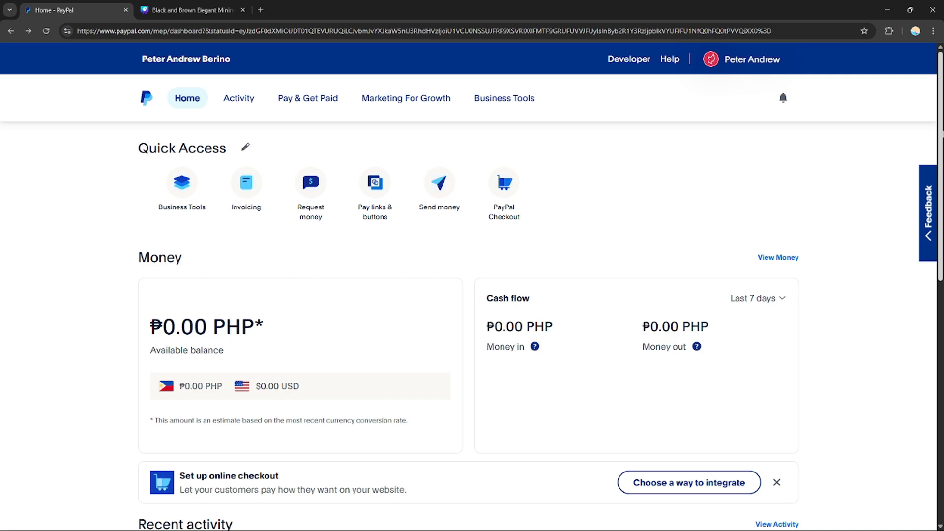
pyautogui.moveTo(900, 70)
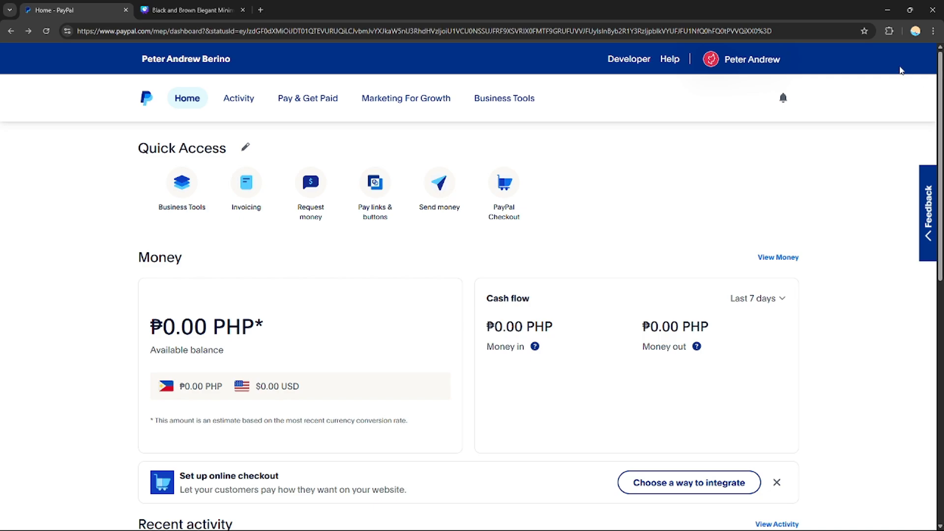
pyautogui.moveTo(674, 259)
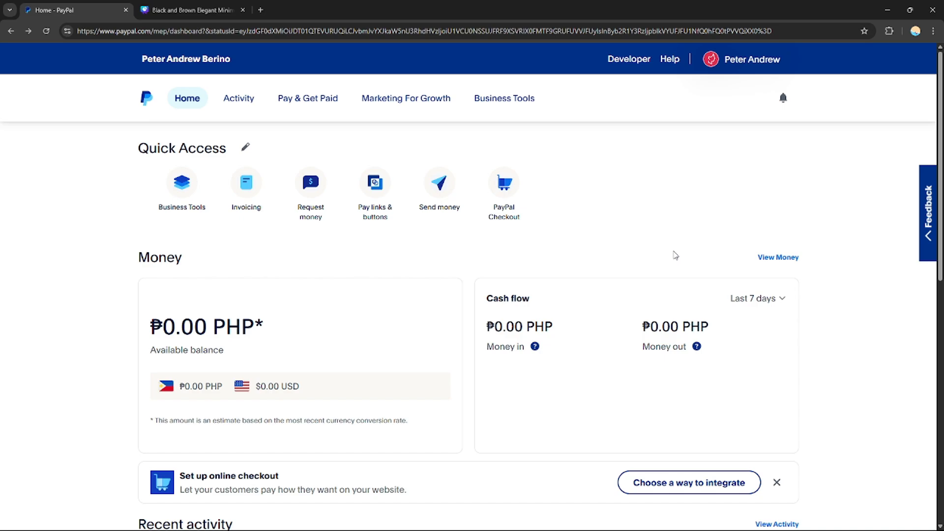
pyautogui.moveTo(683, 205)
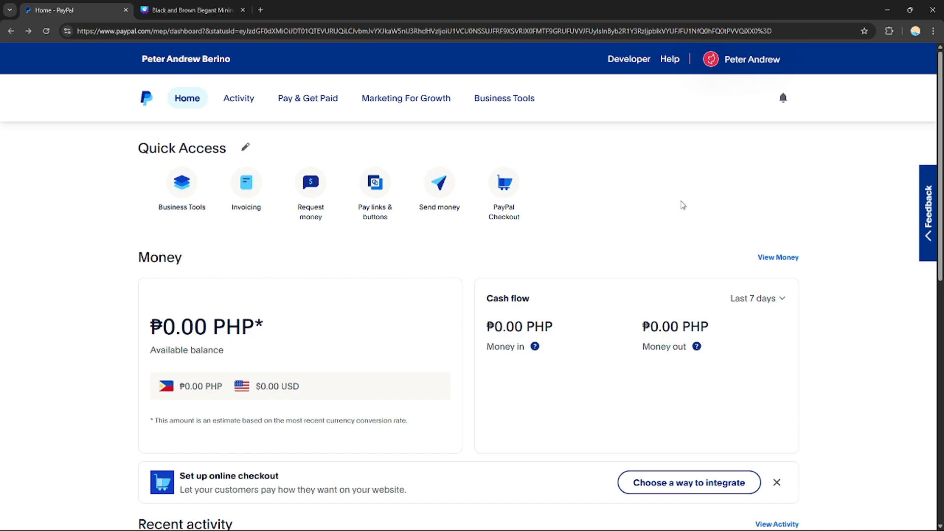
pyautogui.moveTo(678, 199)
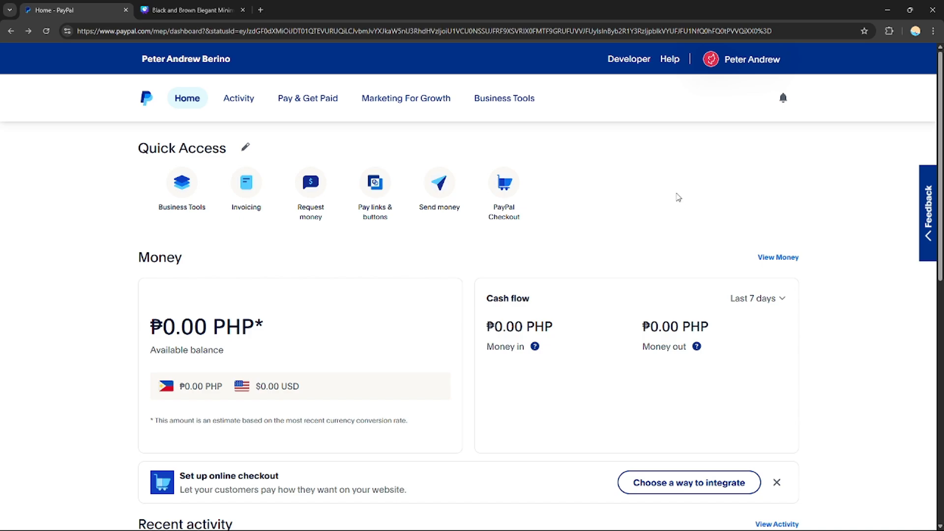
pyautogui.moveTo(457, 331)
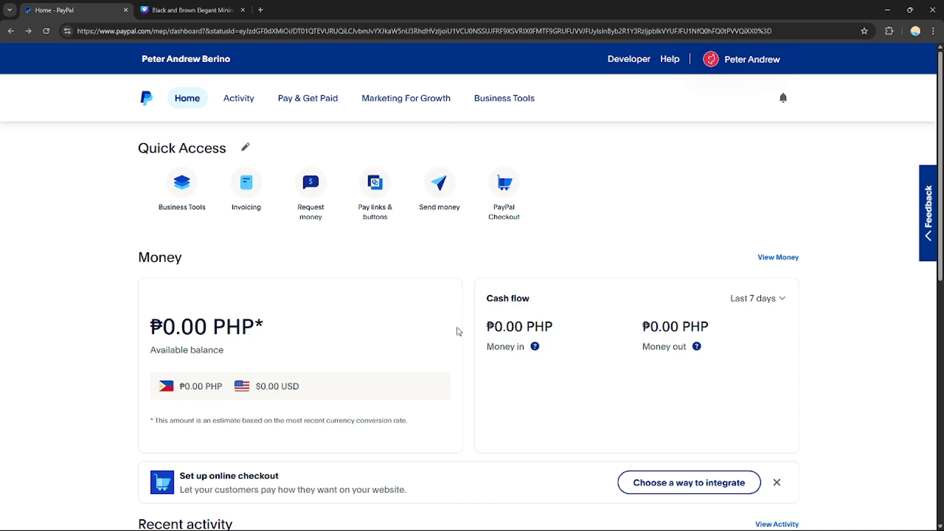
pyautogui.moveTo(521, 254)
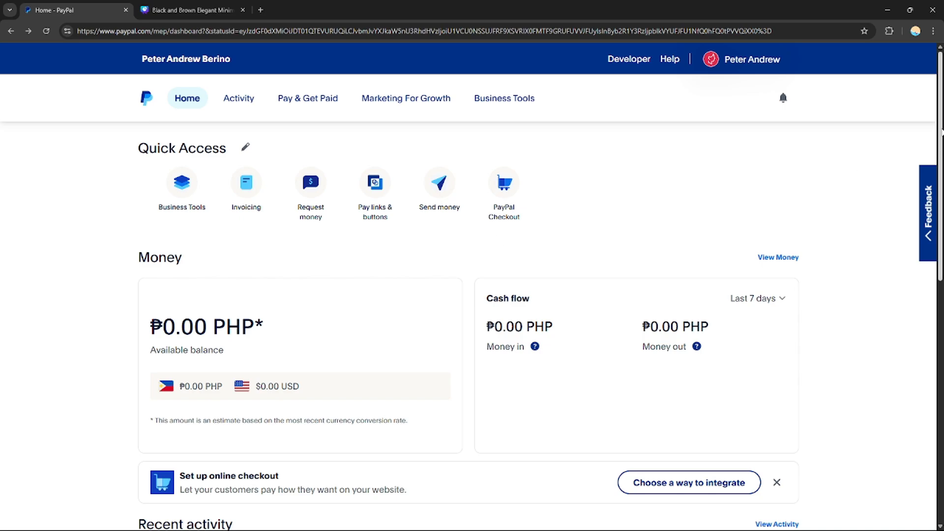
pyautogui.moveTo(833, 166)
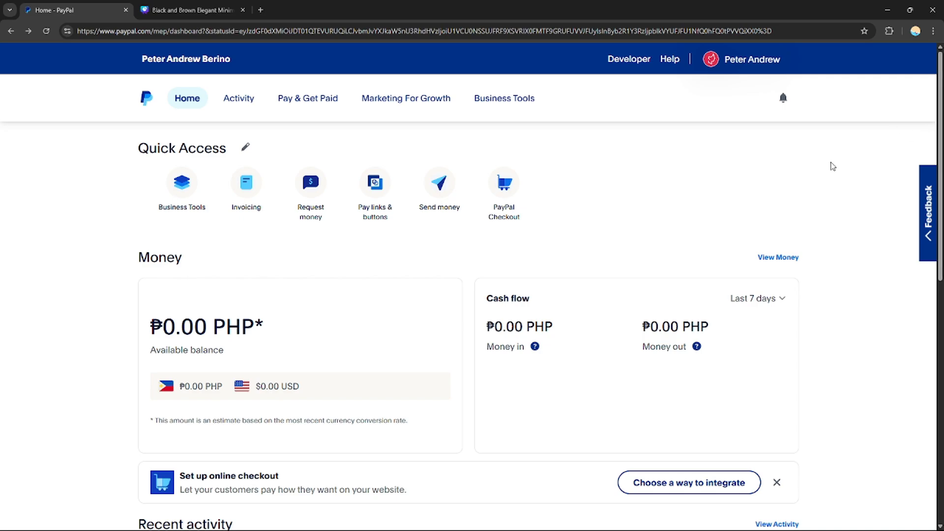
pyautogui.moveTo(709, 219)
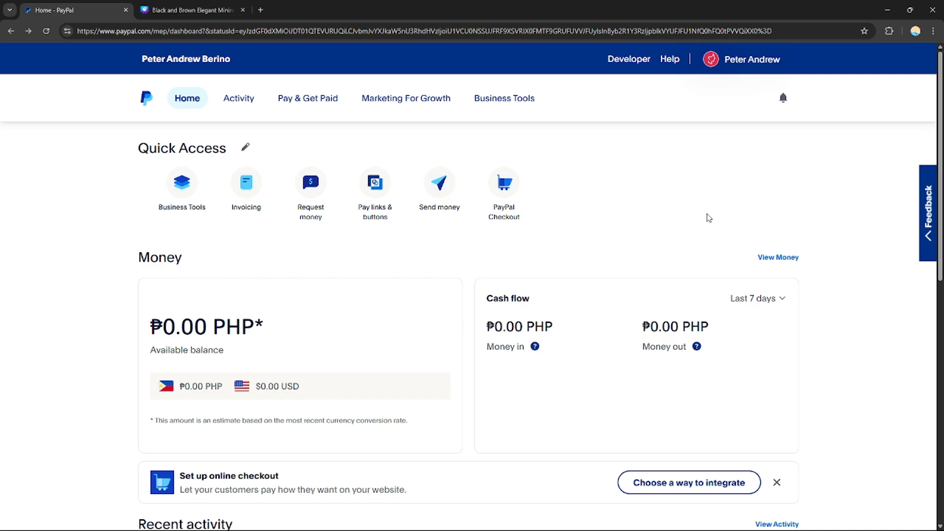
pyautogui.moveTo(606, 170)
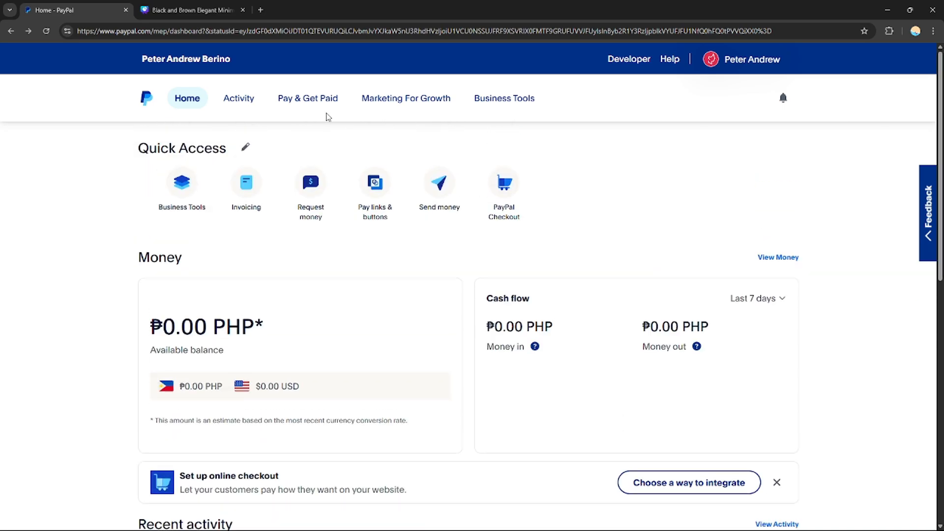
pyautogui.moveTo(896, 187)
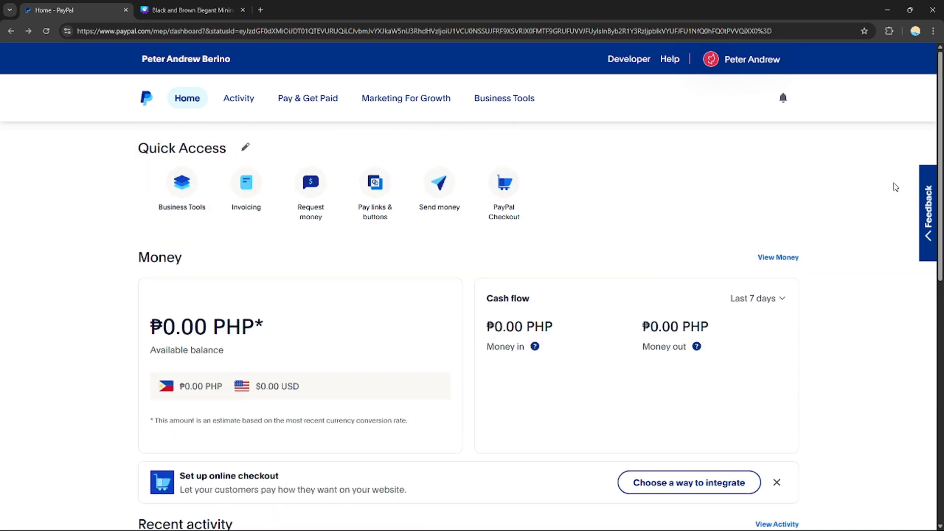
pyautogui.moveTo(870, 492)
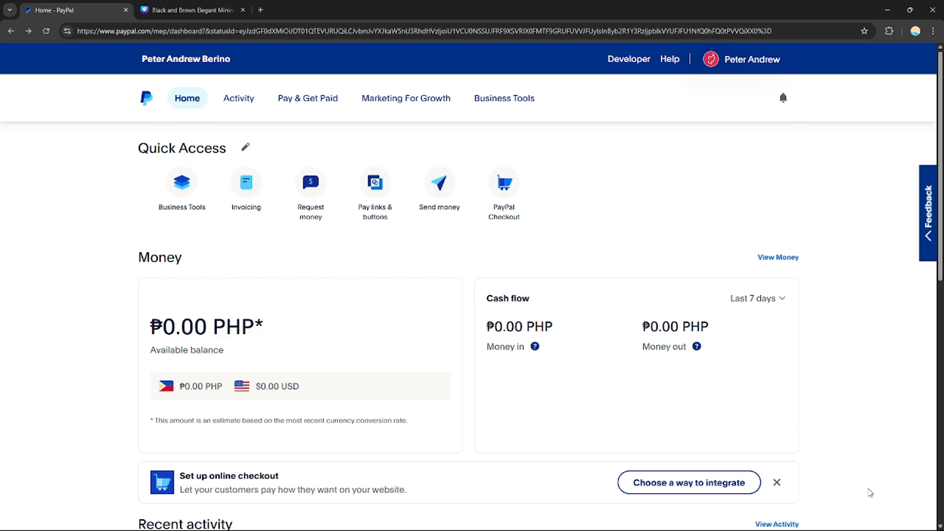
pyautogui.moveTo(683, 412)
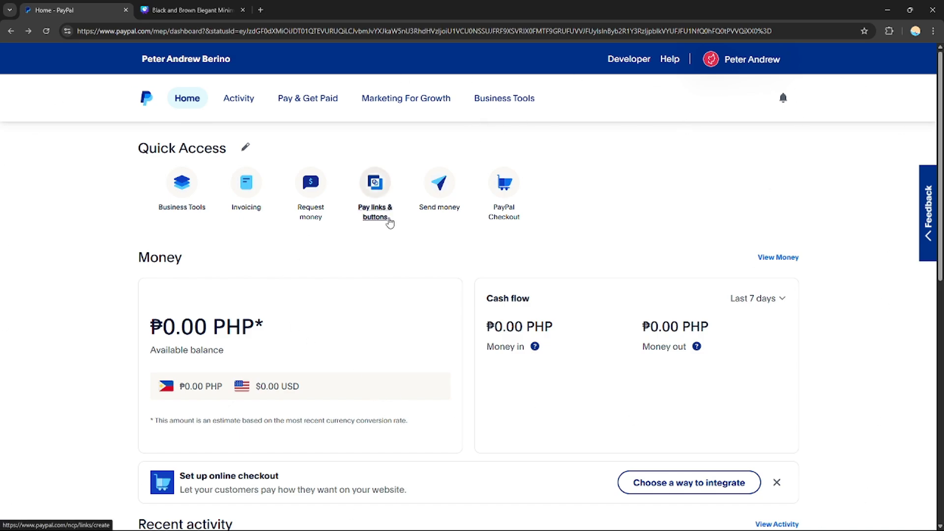
pyautogui.moveTo(388, 221)
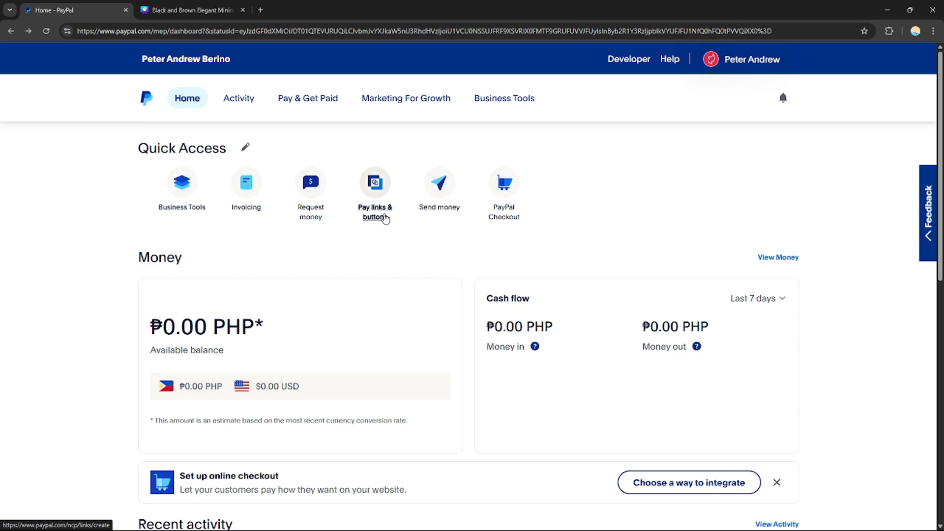
pyautogui.moveTo(372, 230)
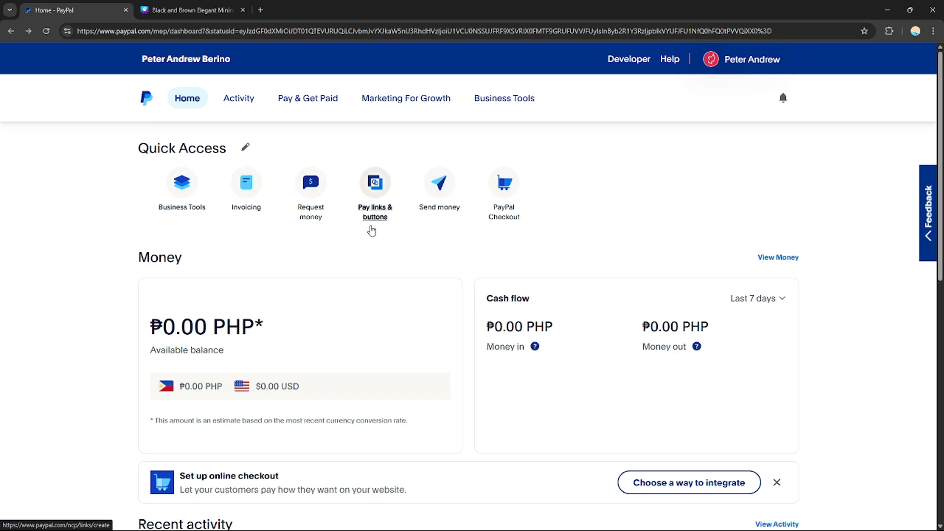
pyautogui.moveTo(387, 237)
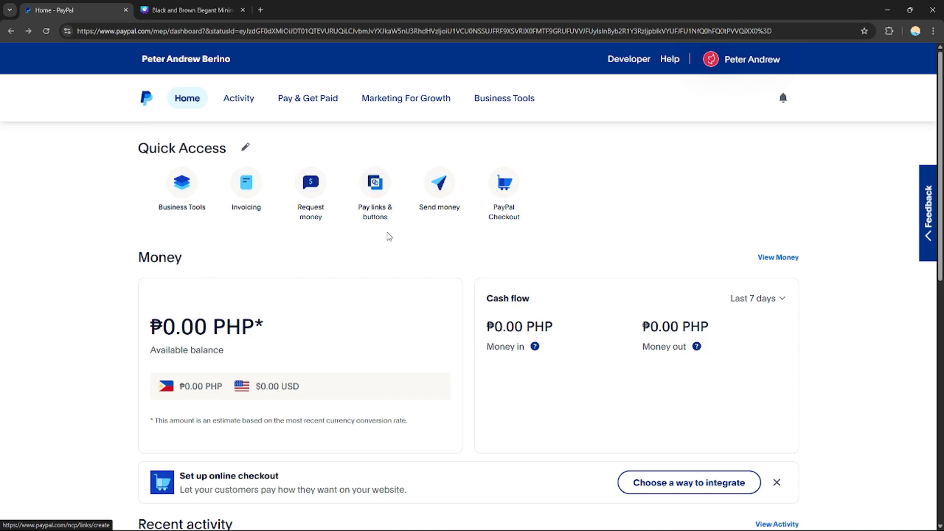
pyautogui.moveTo(392, 246)
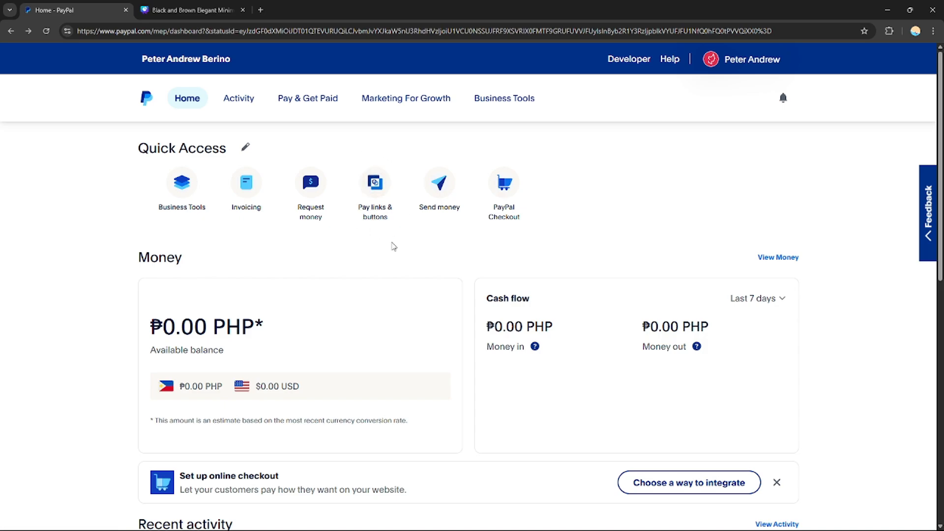
pyautogui.moveTo(367, 243)
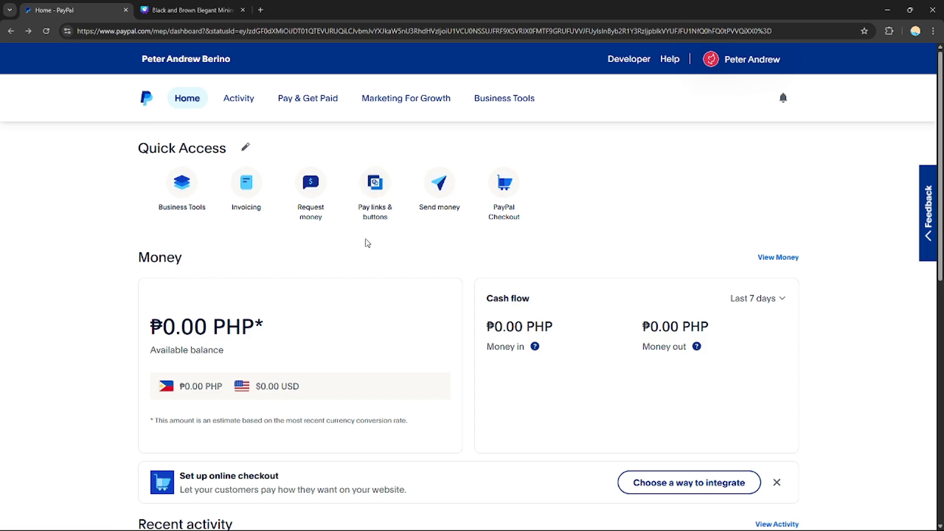
pyautogui.moveTo(359, 235)
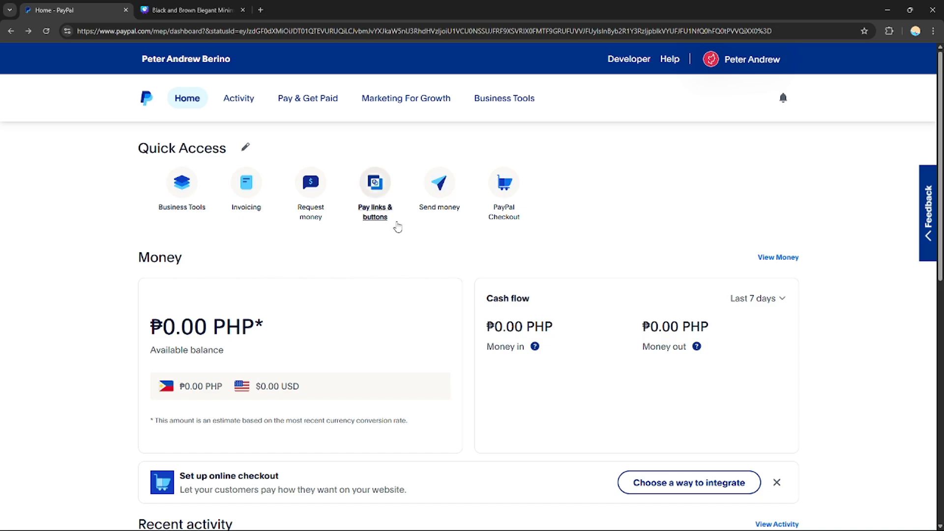
pyautogui.moveTo(341, 200)
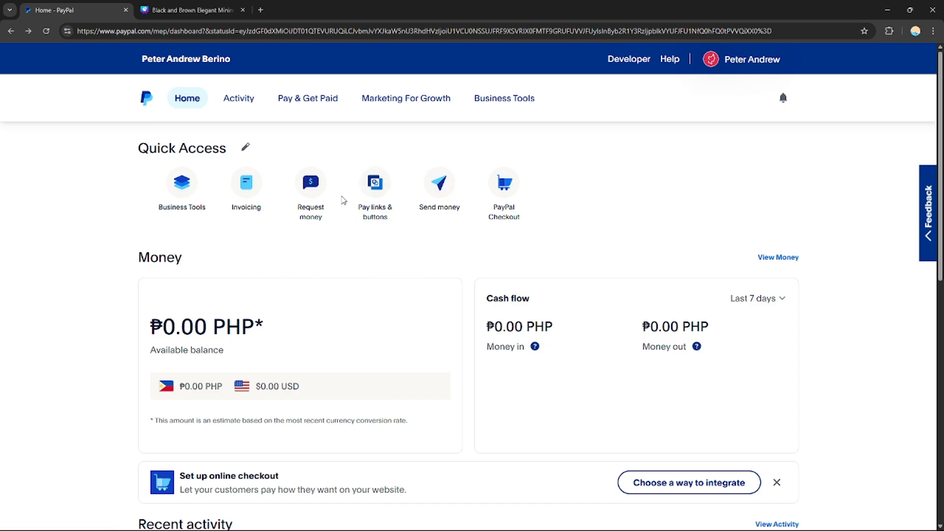
pyautogui.moveTo(348, 221)
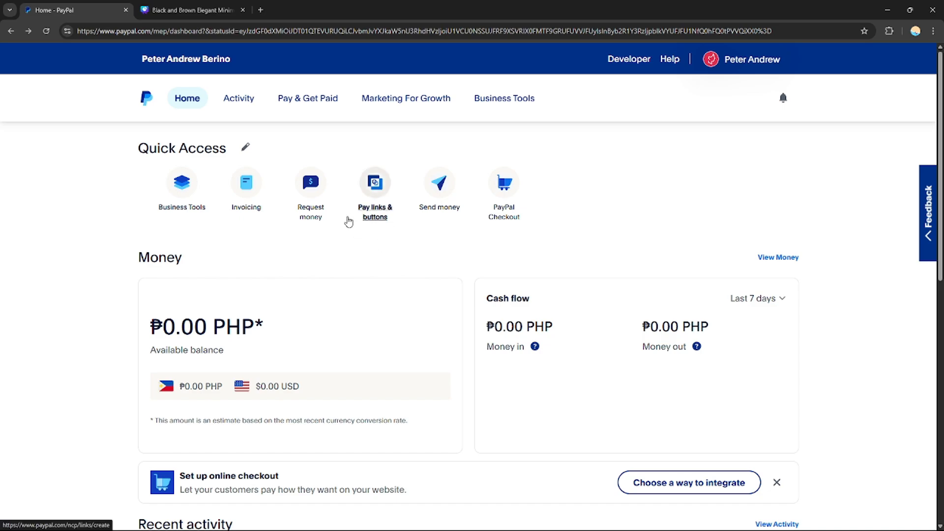
pyautogui.moveTo(345, 209)
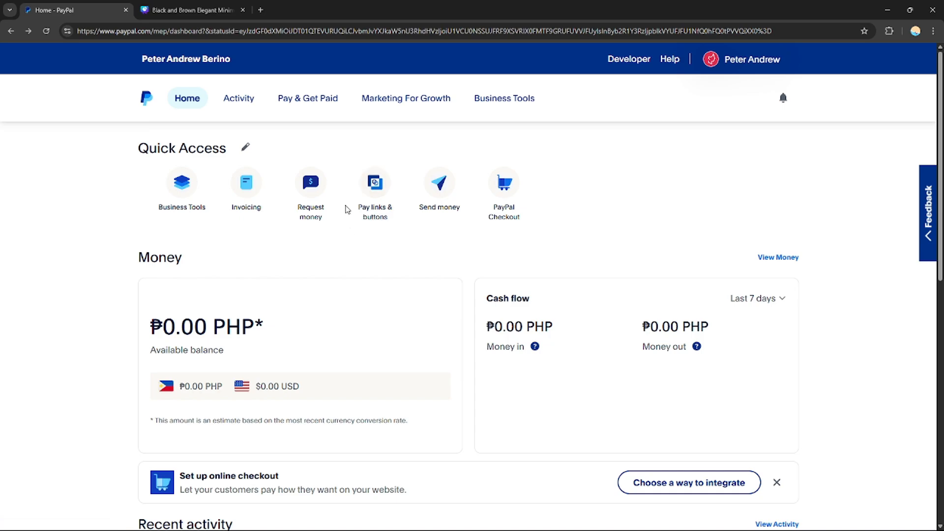
pyautogui.moveTo(358, 242)
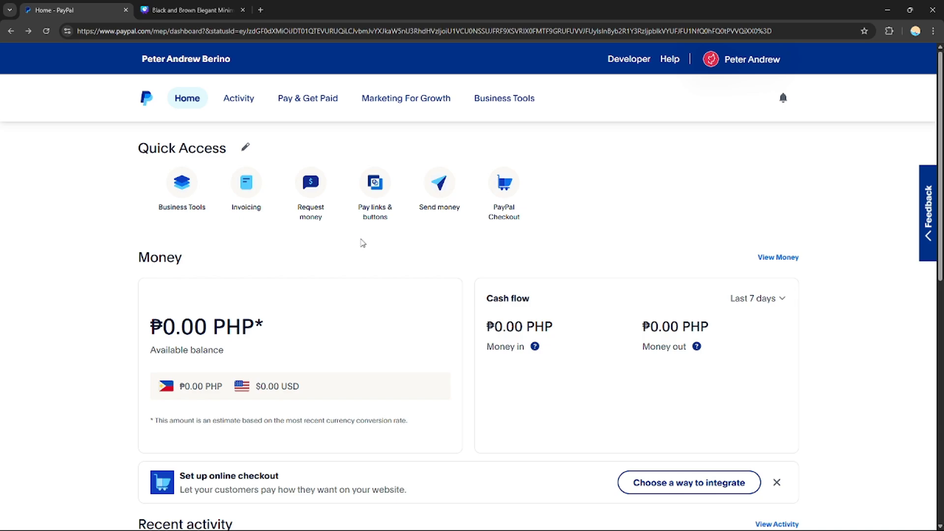
pyautogui.moveTo(377, 254)
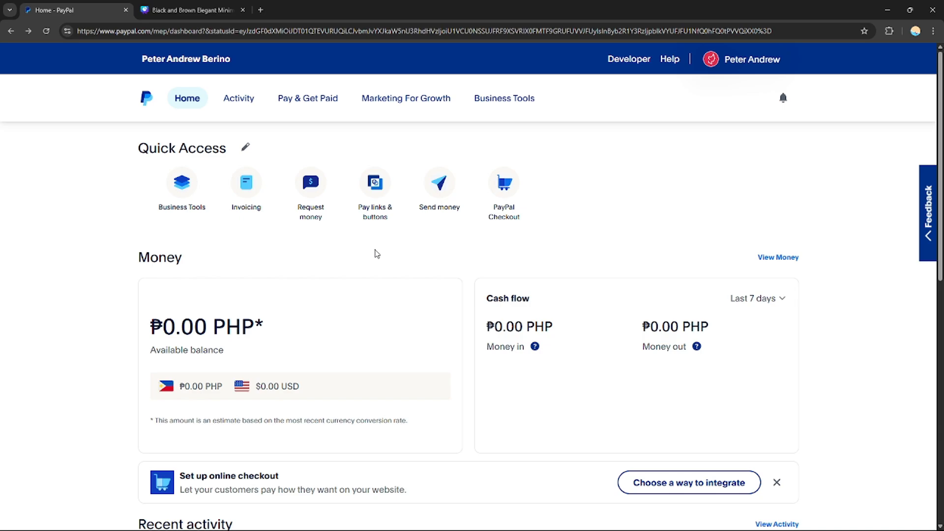
pyautogui.moveTo(379, 254)
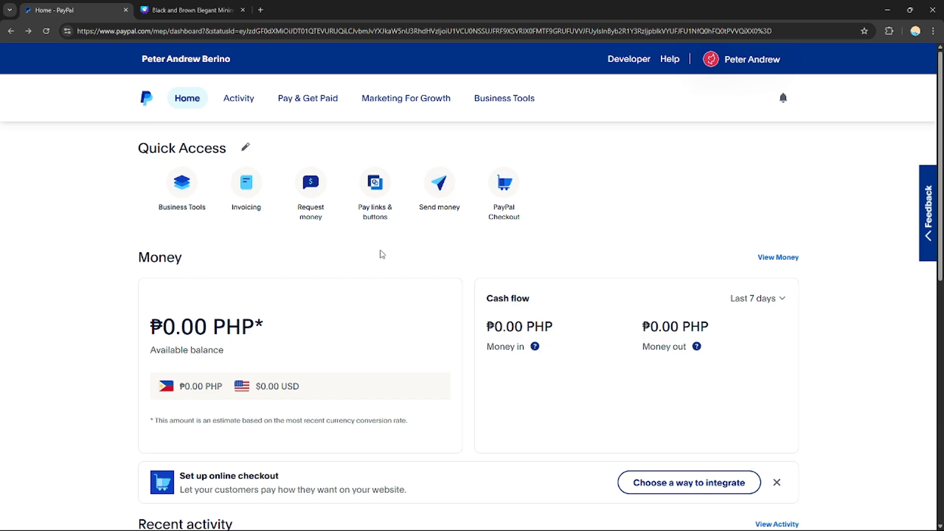
pyautogui.moveTo(381, 245)
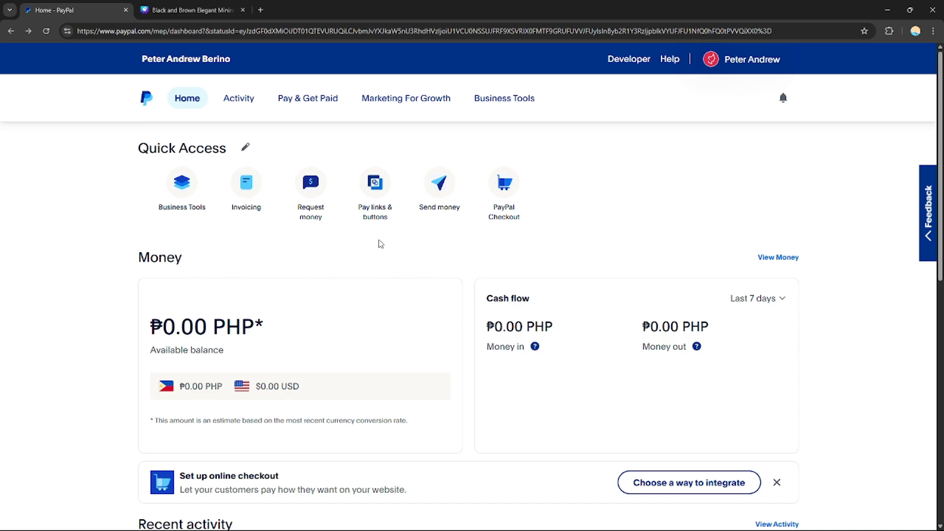
pyautogui.moveTo(378, 240)
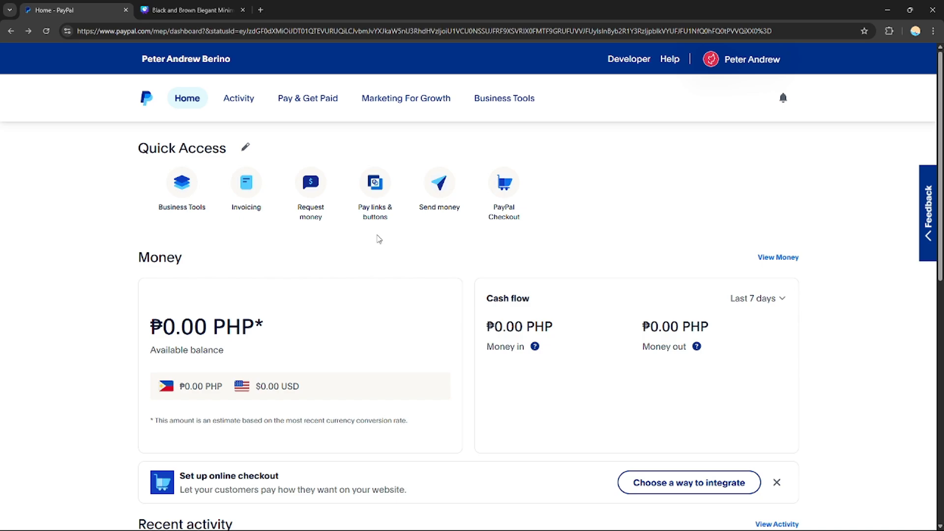
pyautogui.moveTo(207, 127)
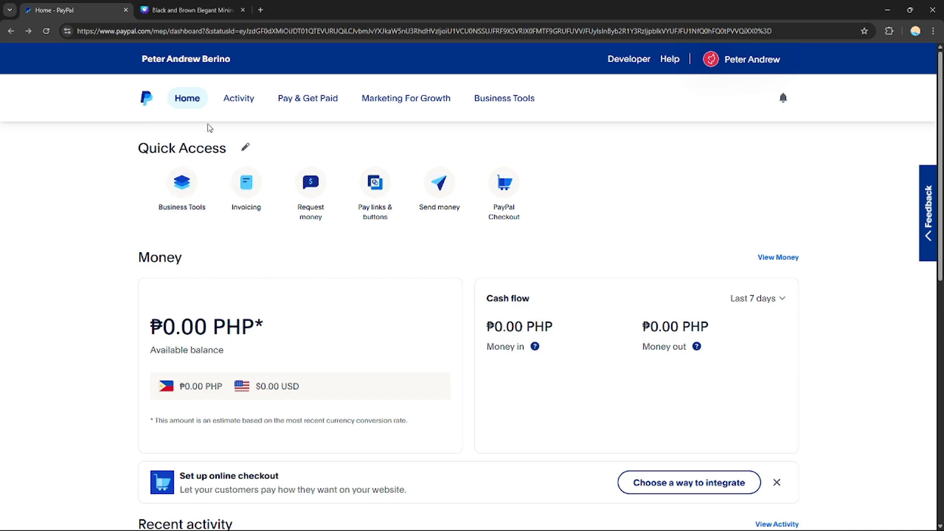
# Step: Switch to the Canva fashion presentation and select the Black T product slide
pyautogui.click(192, 9)
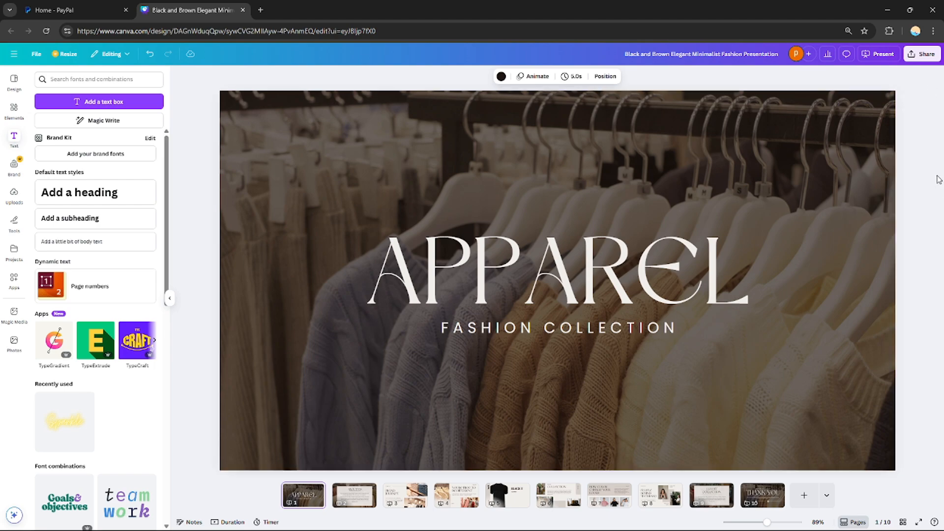
pyautogui.moveTo(930, 295)
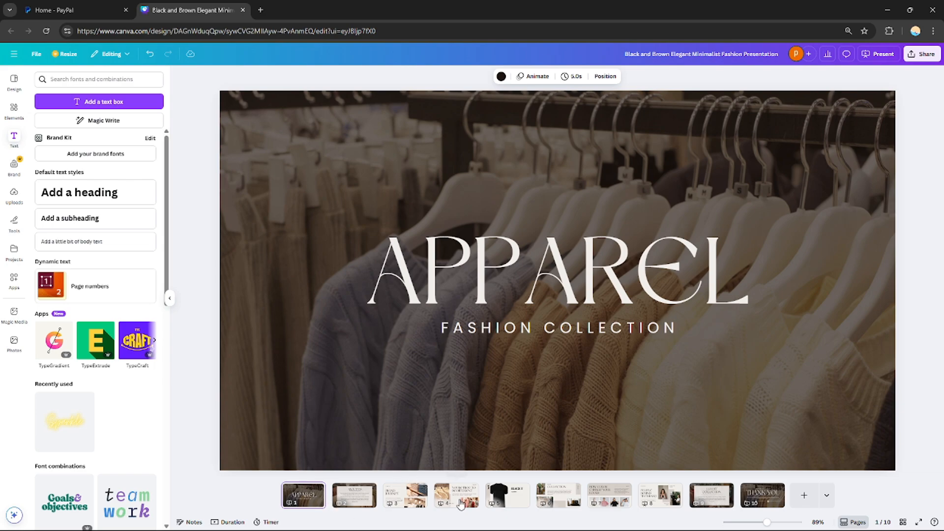
pyautogui.click(455, 495)
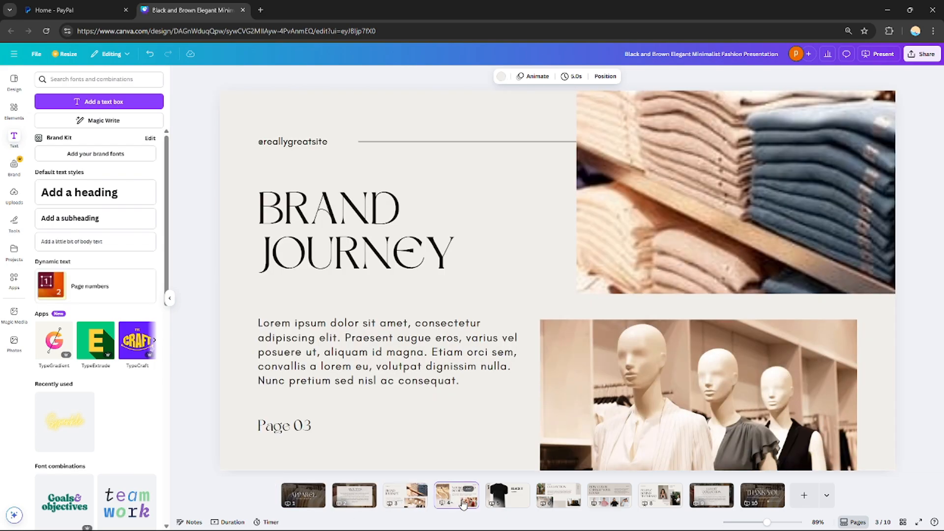
pyautogui.click(507, 494)
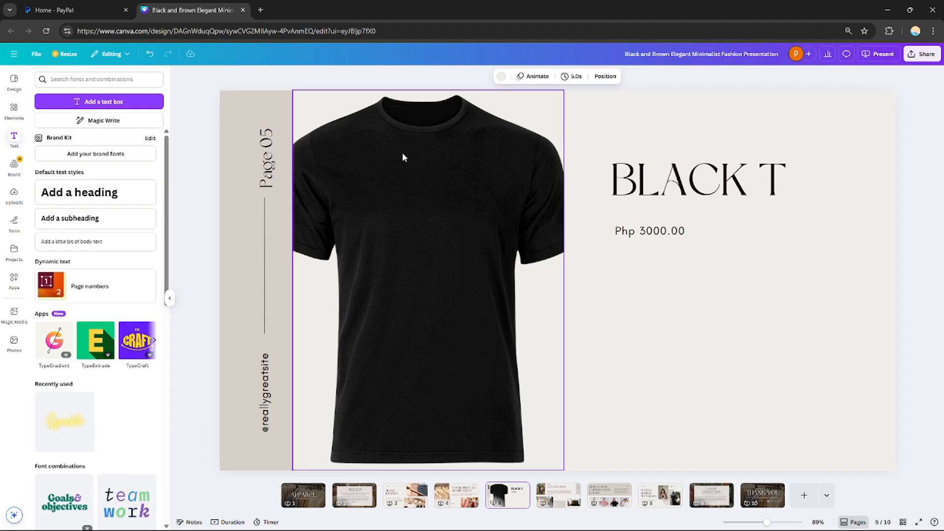
pyautogui.click(730, 150)
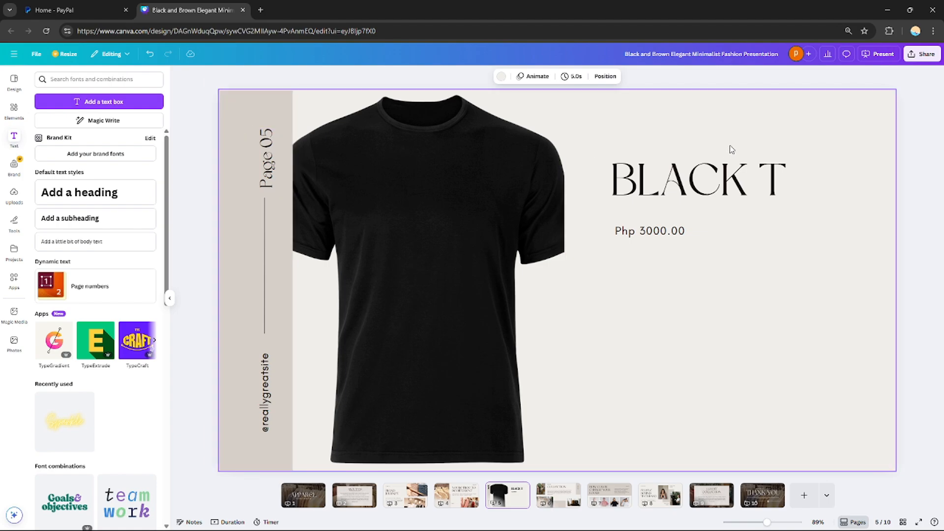
pyautogui.moveTo(781, 148)
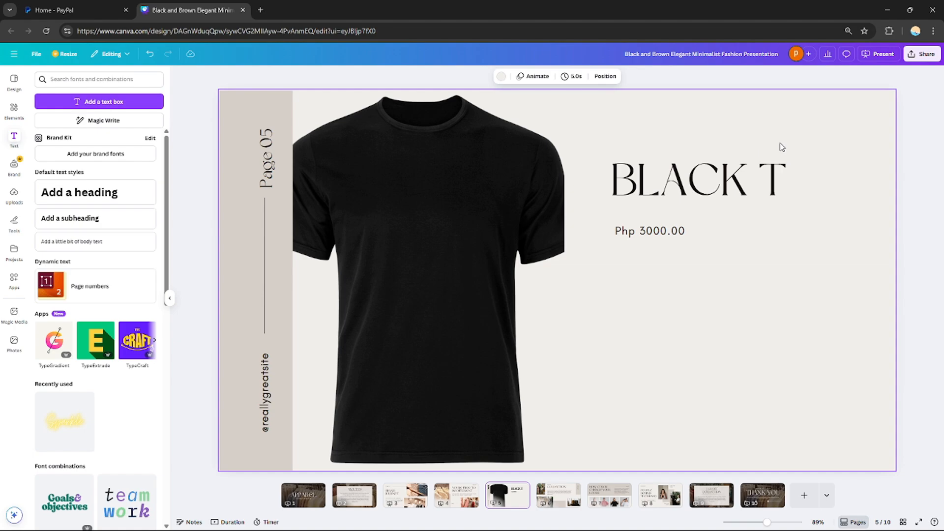
pyautogui.moveTo(718, 125)
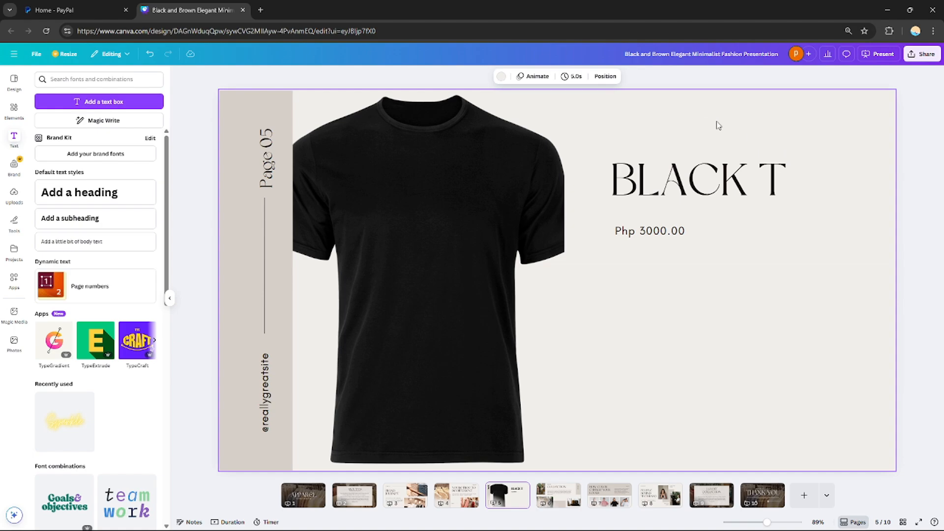
pyautogui.moveTo(797, 261)
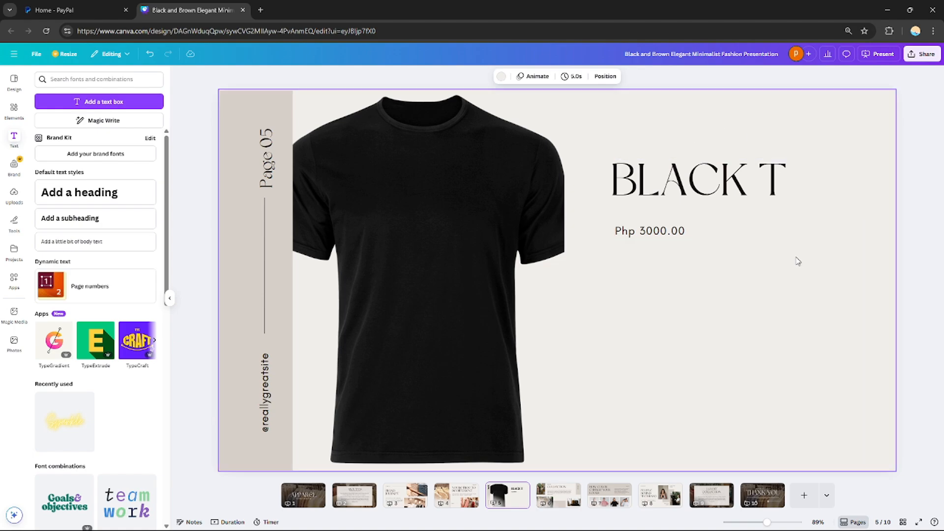
pyautogui.moveTo(649, 264)
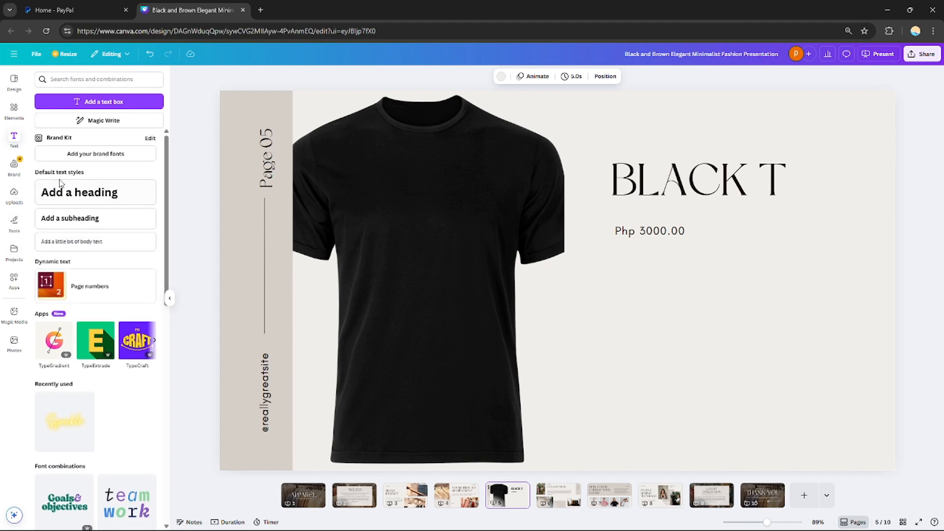
# Step: Add a new heading reading 'Buy NOW!' below the Php 3000.00 price
pyautogui.click(79, 192)
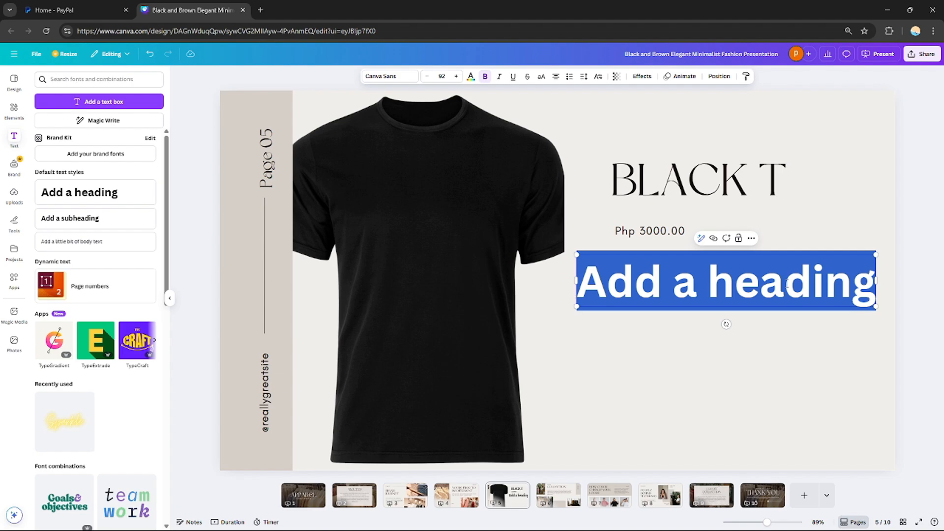
pyautogui.write('Buy')
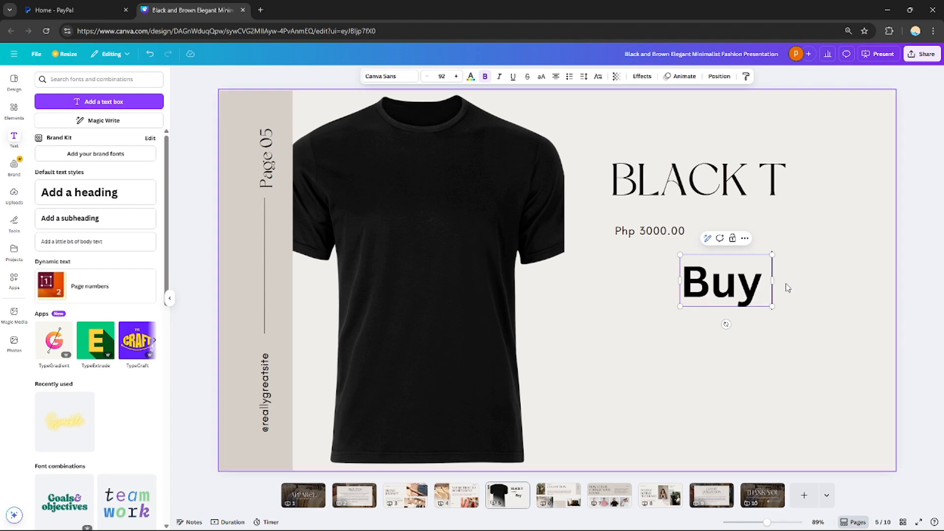
pyautogui.write('NOW!')
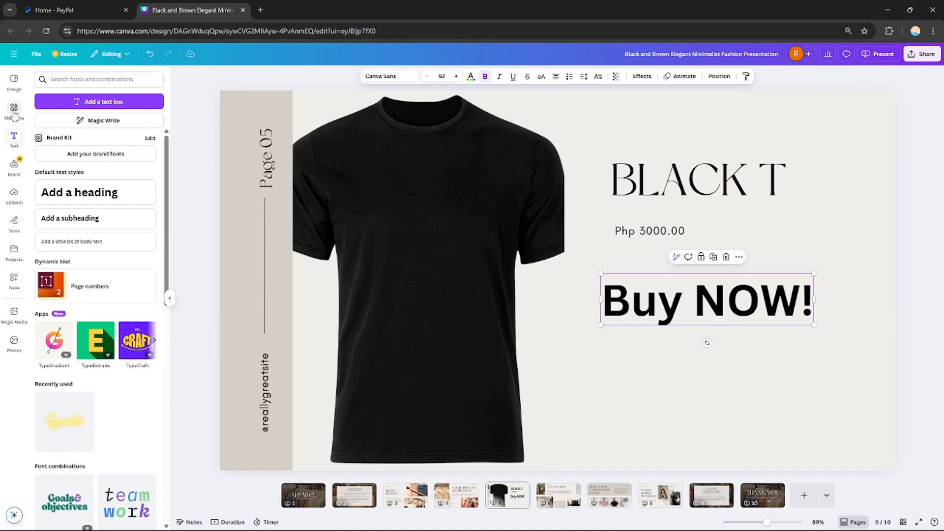
# Step: Place a light beige rounded pill shape from Elements behind the Buy NOW! text as a button
pyautogui.click(12, 111)
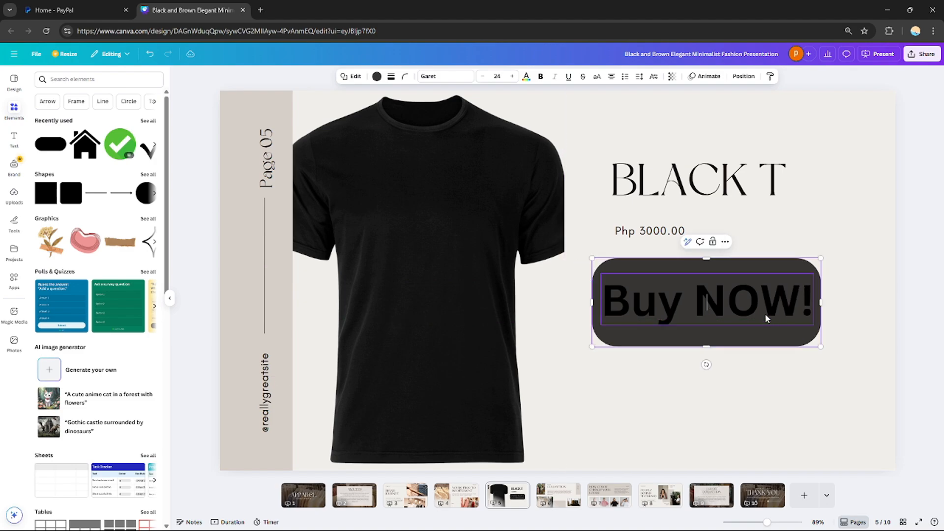
pyautogui.click(377, 76)
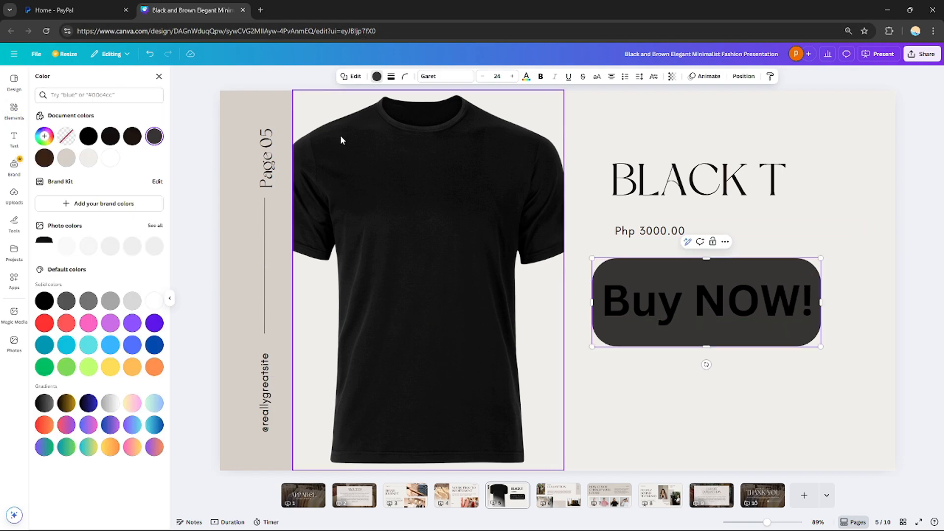
pyautogui.click(66, 157)
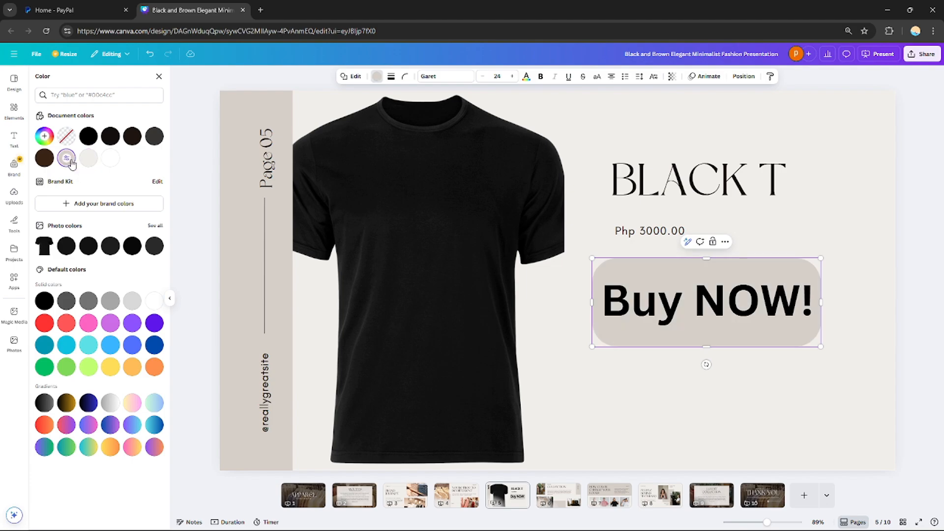
pyautogui.click(697, 179)
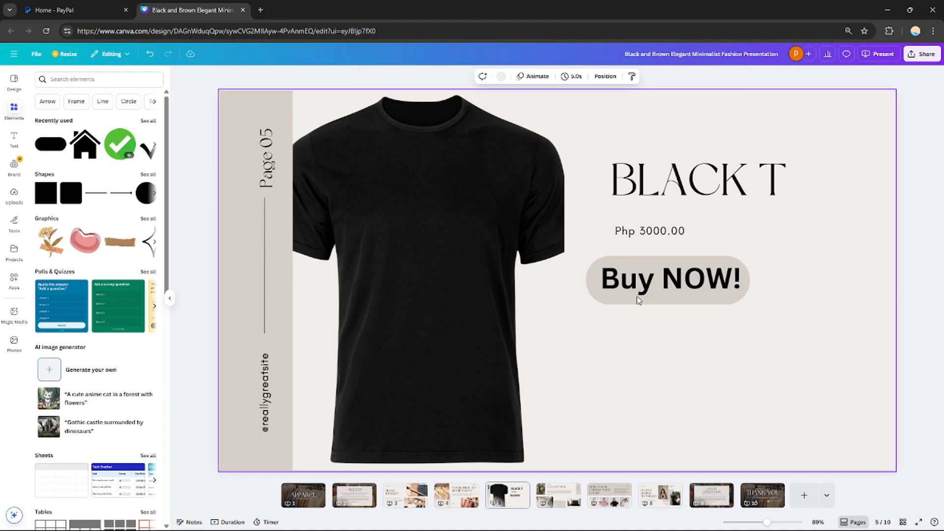
pyautogui.click(666, 279)
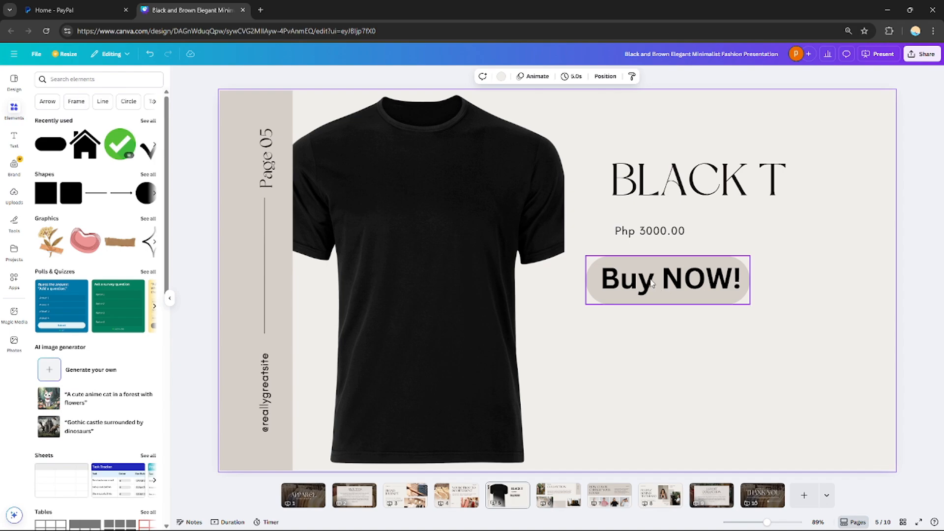
# Step: Switch to the PayPal dashboard and start creating a payment link via Pay links & buttons
pyautogui.click(72, 10)
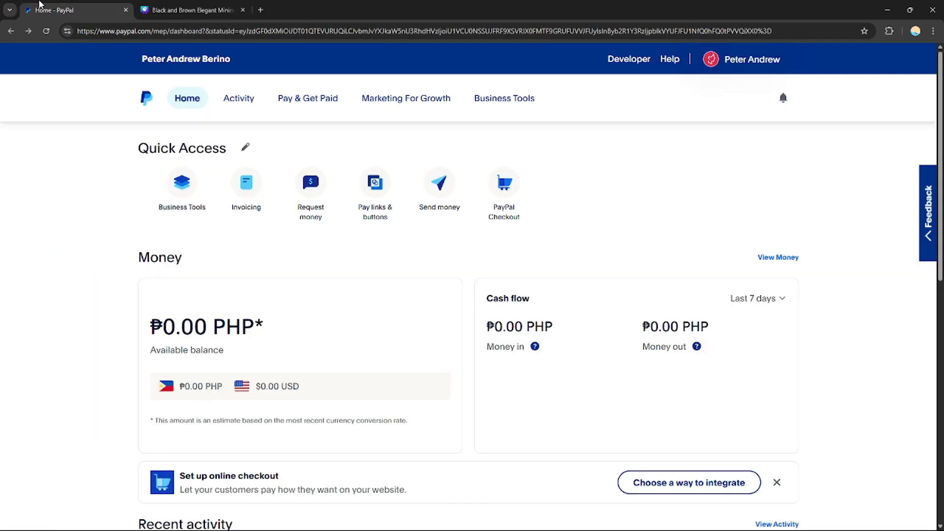
pyautogui.moveTo(371, 243)
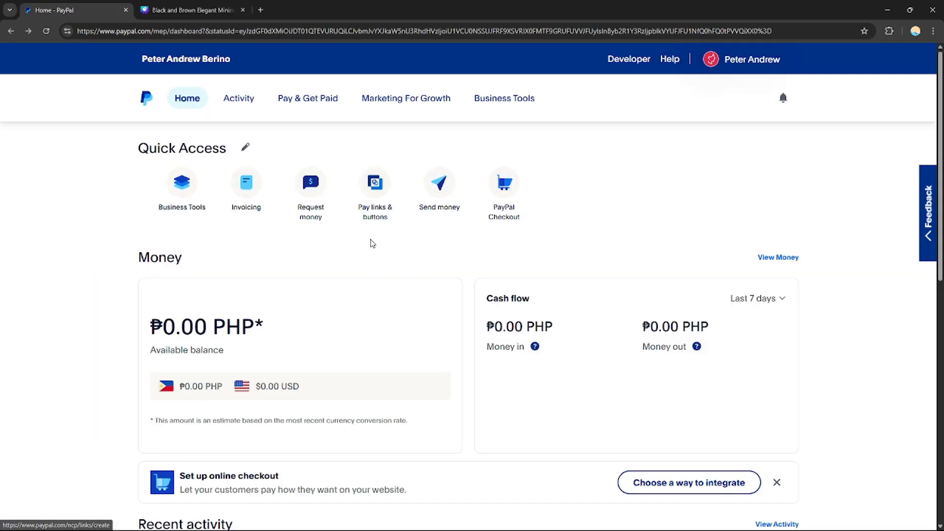
pyautogui.moveTo(382, 239)
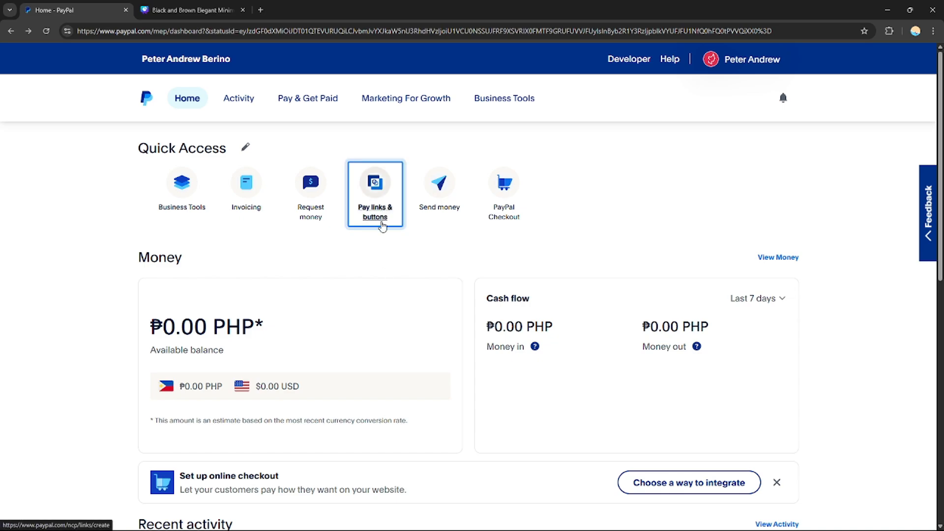
pyautogui.click(192, 10)
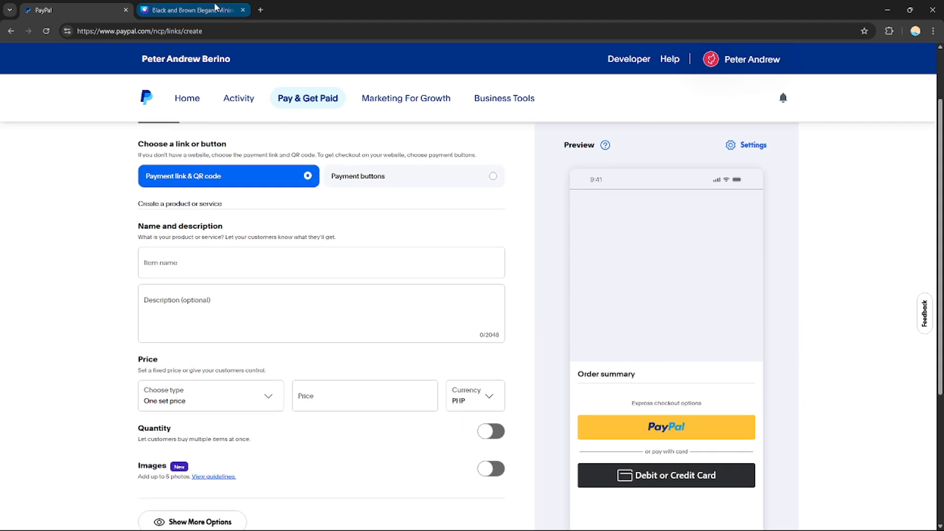
pyautogui.click(192, 9)
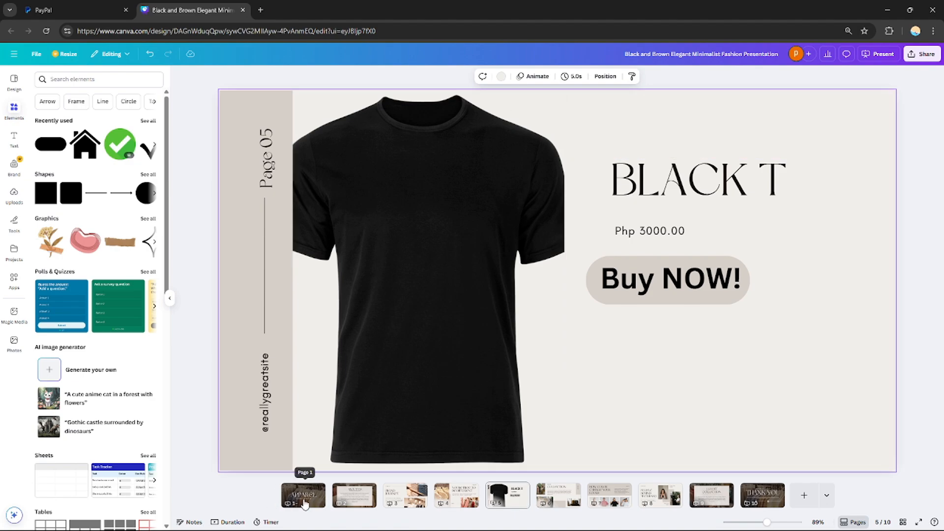
pyautogui.click(304, 495)
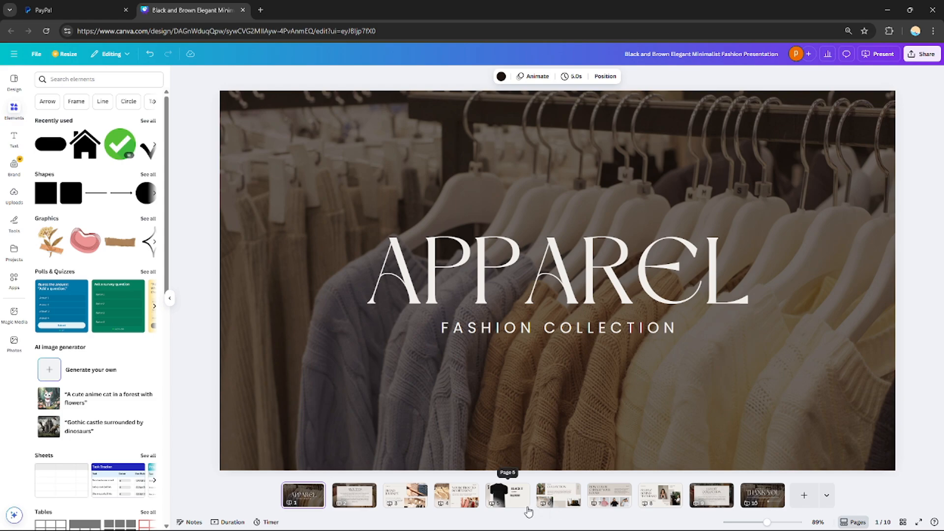
pyautogui.click(507, 495)
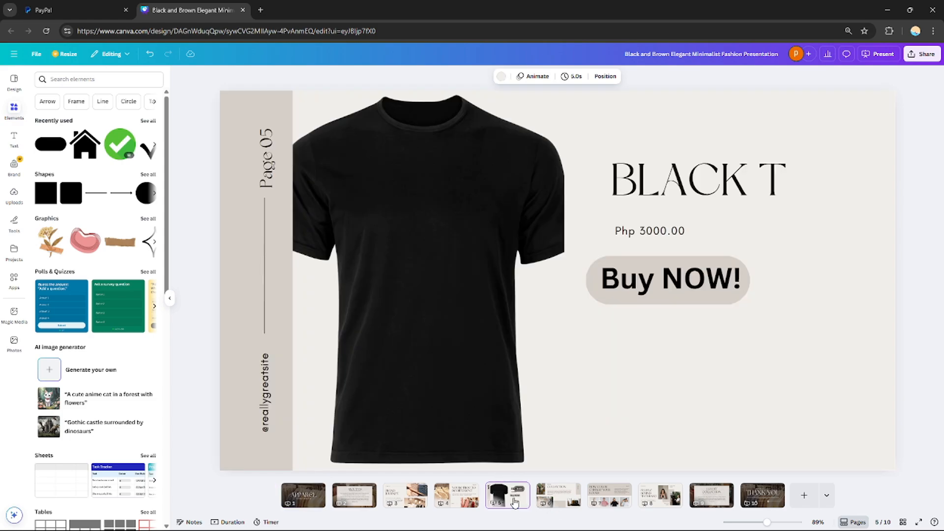
pyautogui.click(303, 494)
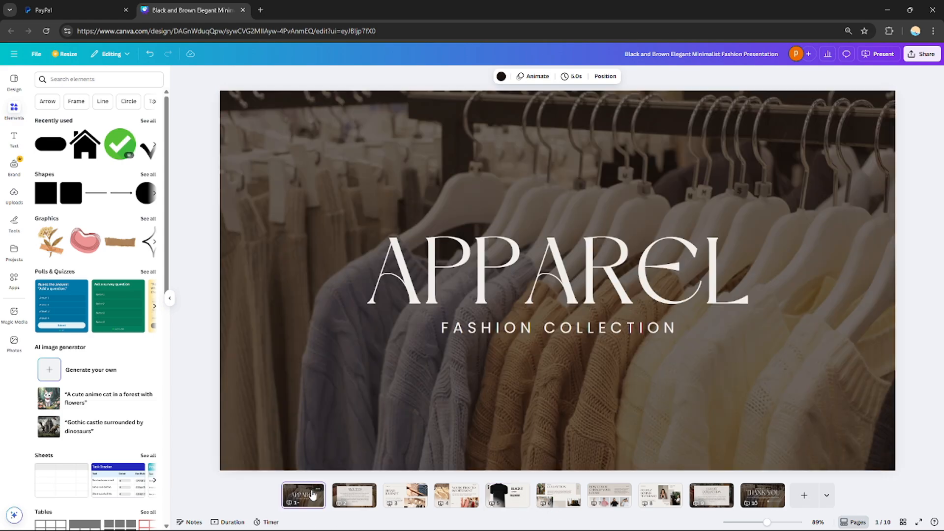
pyautogui.click(508, 494)
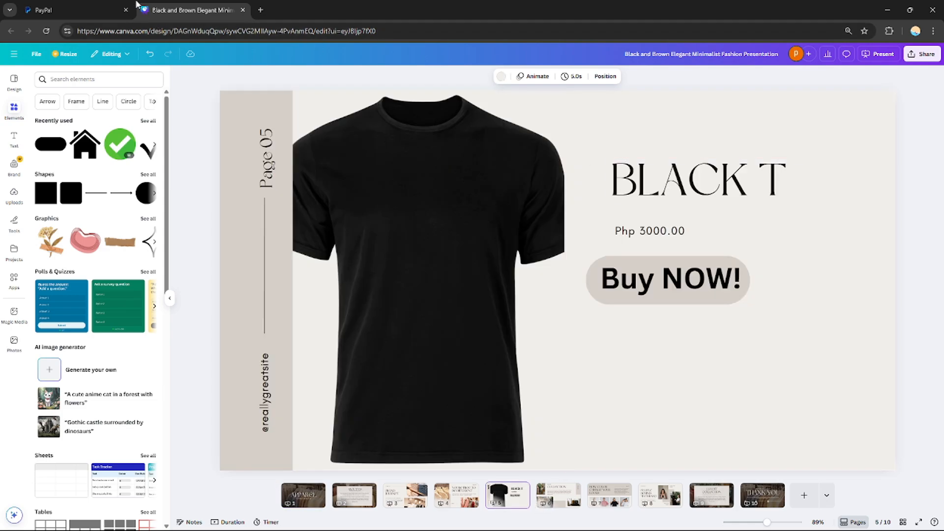
pyautogui.click(72, 10)
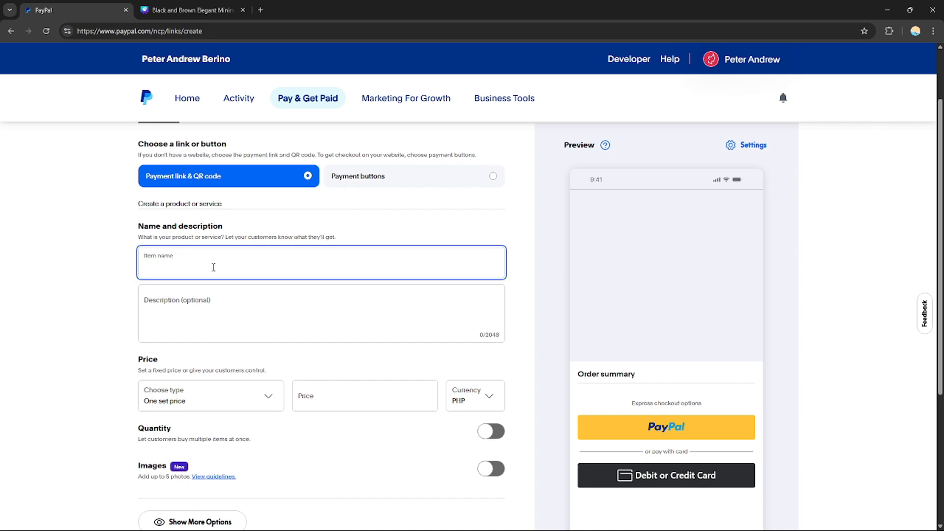
# Step: Name the item 'aparrel fashion black t new released'
pyautogui.write('a')
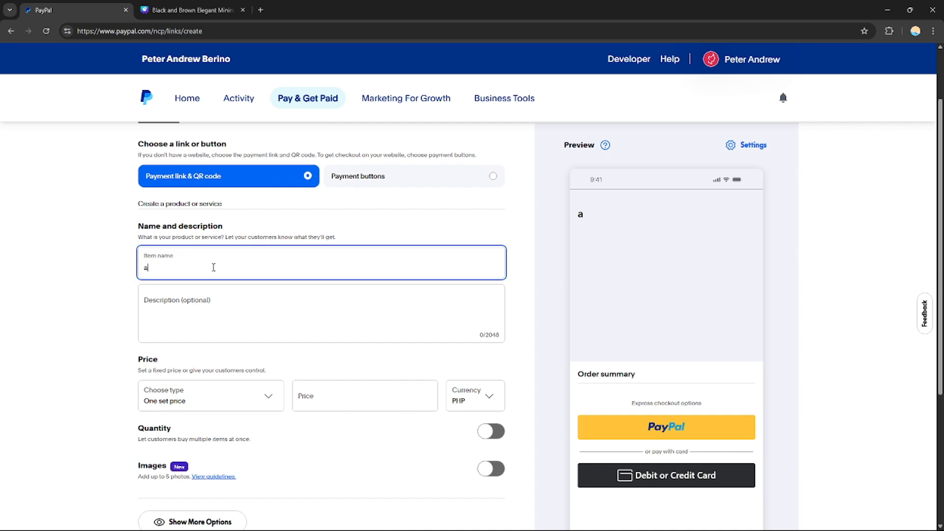
pyautogui.write('par')
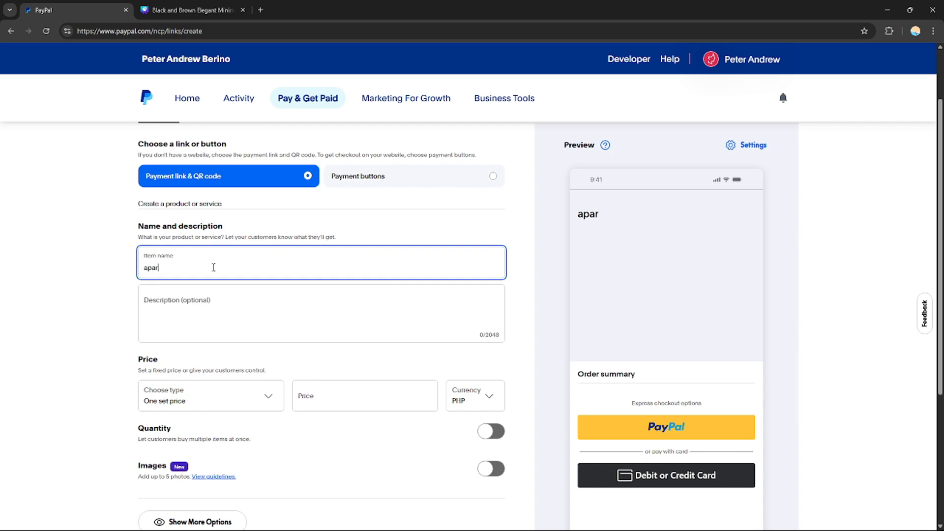
pyautogui.write('rel')
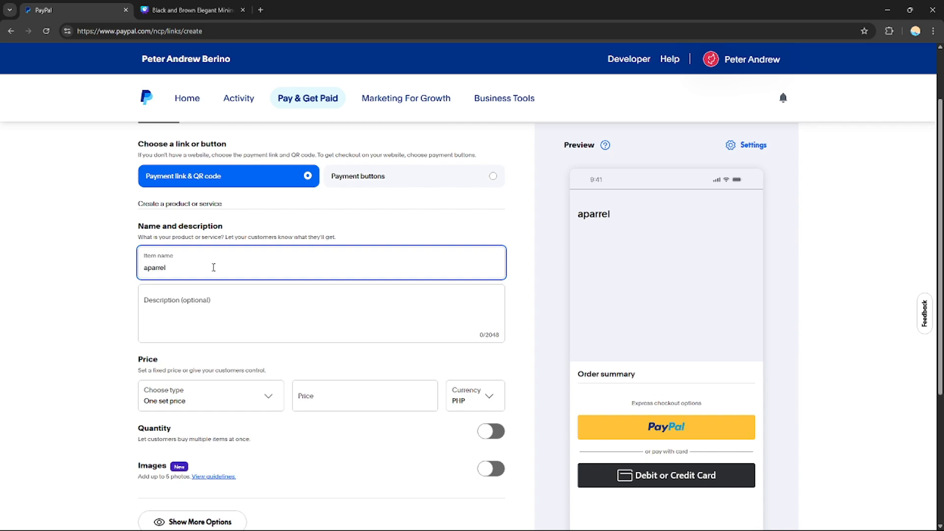
pyautogui.write('fashi')
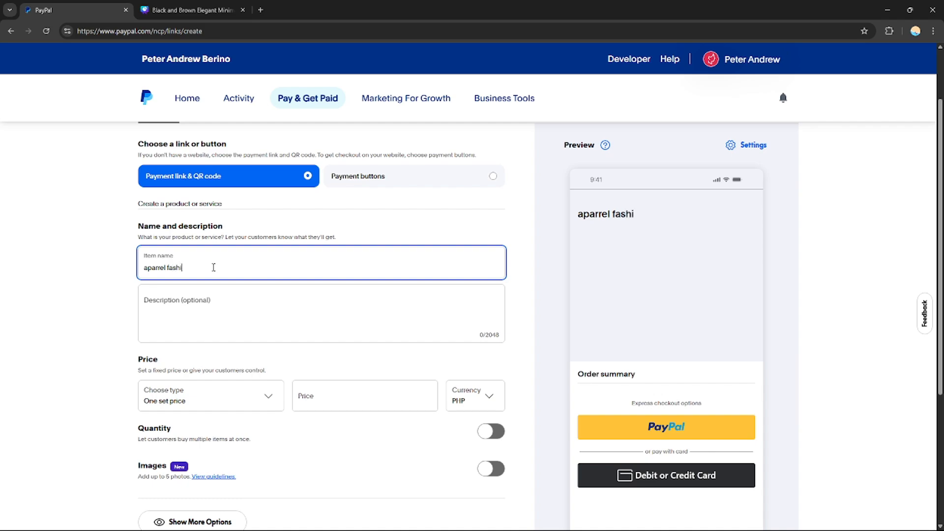
pyautogui.write('on bl')
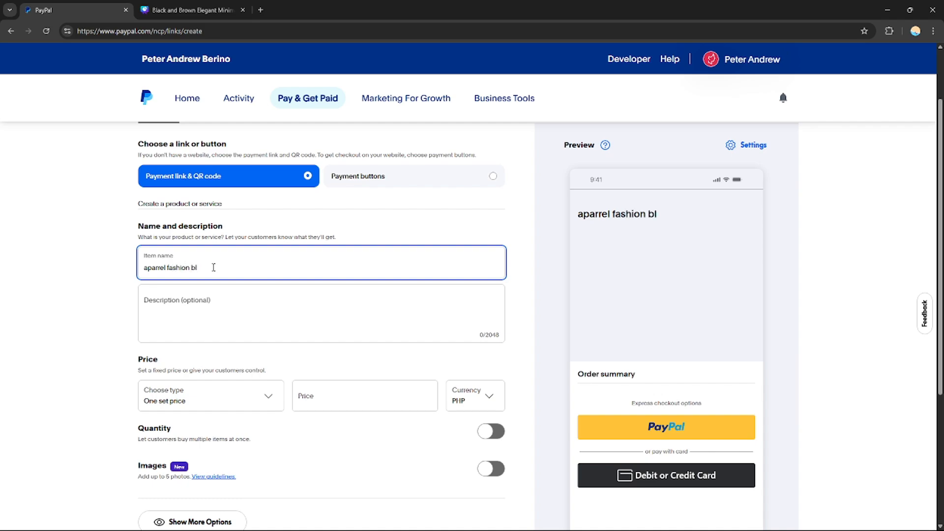
pyautogui.write('c t')
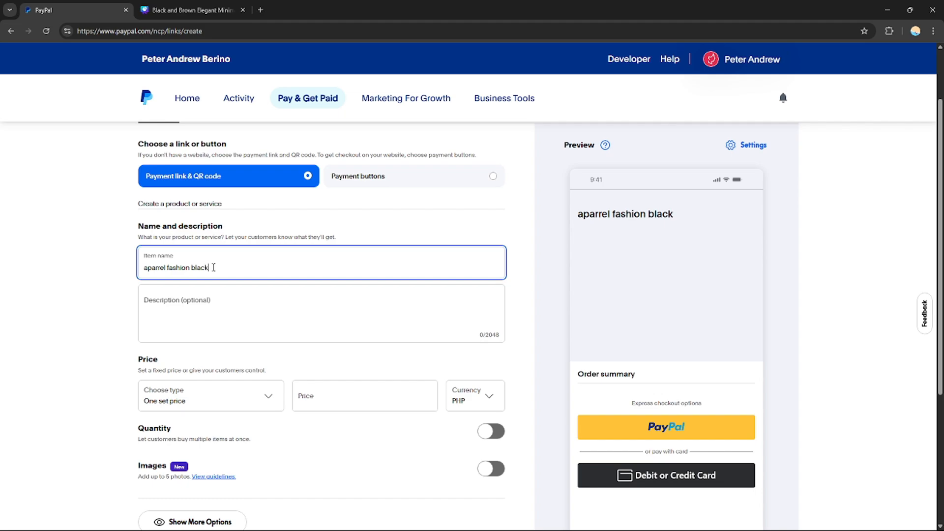
pyautogui.write('t new')
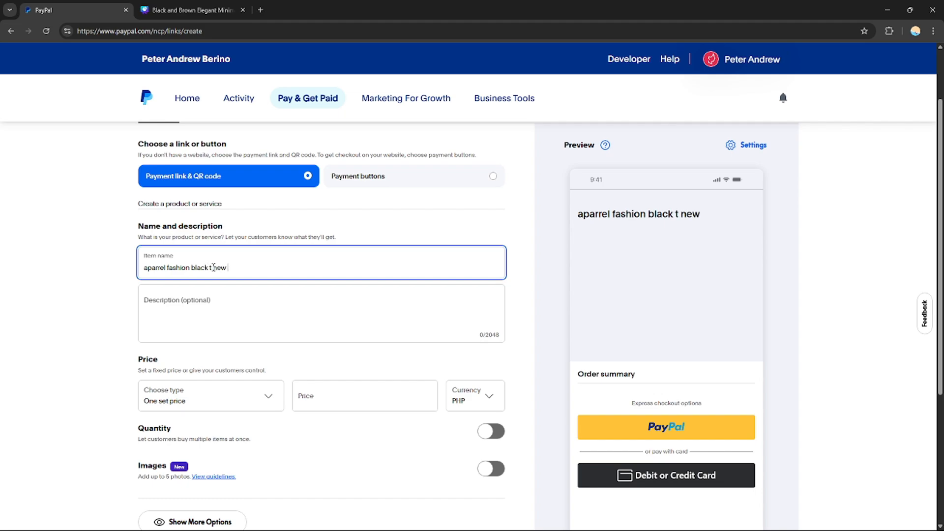
pyautogui.write('releas')
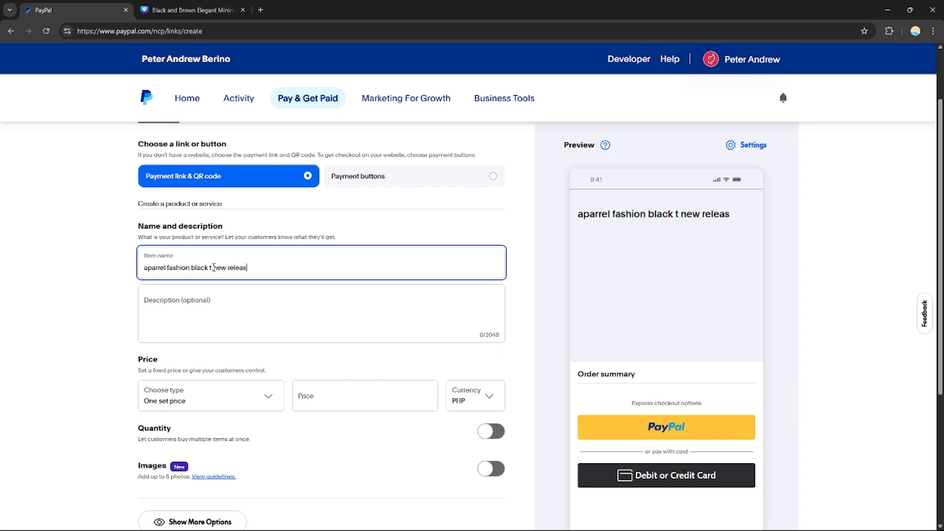
pyautogui.write('ed')
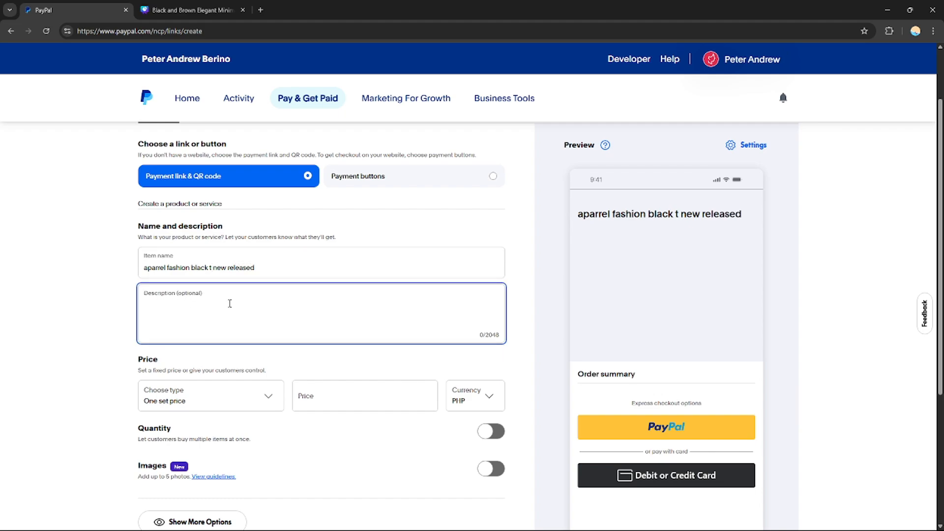
# Step: Enter a placeholder description, glance at the Canva slide and return to the PayPal form
pyautogui.write('hytf6bbtrftrbtrct')
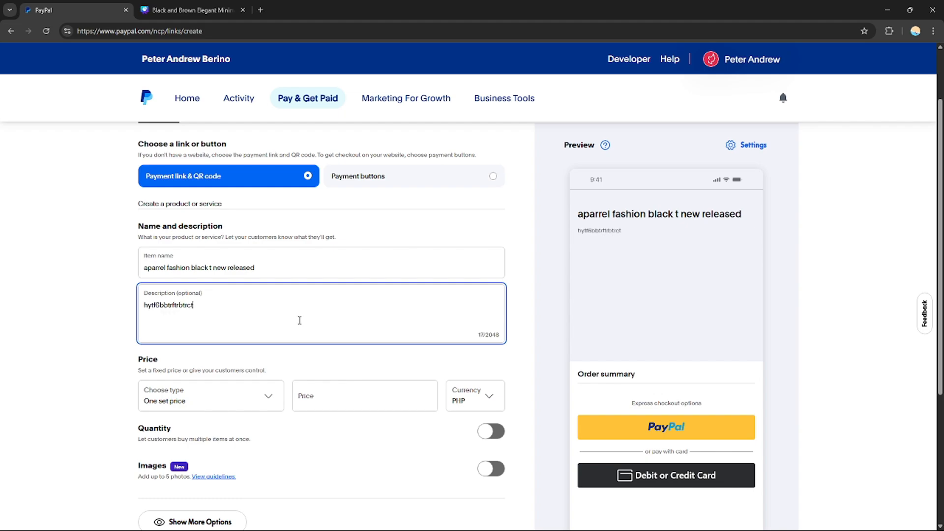
pyautogui.write('bvtfctfcbfc')
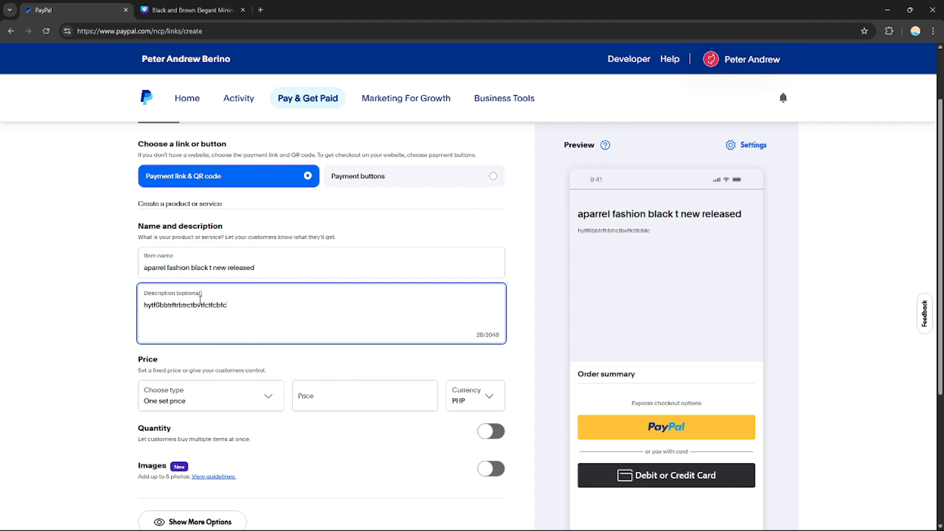
pyautogui.scroll(-3)
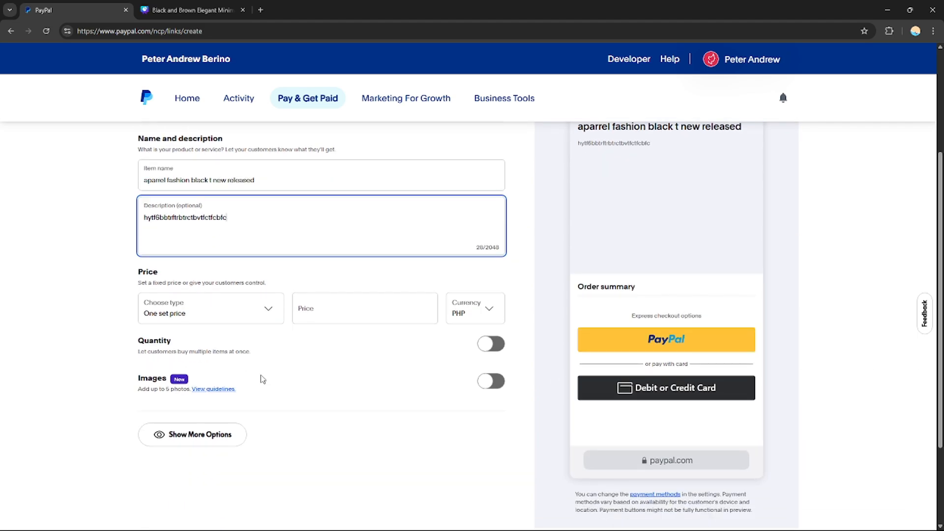
pyautogui.click(190, 10)
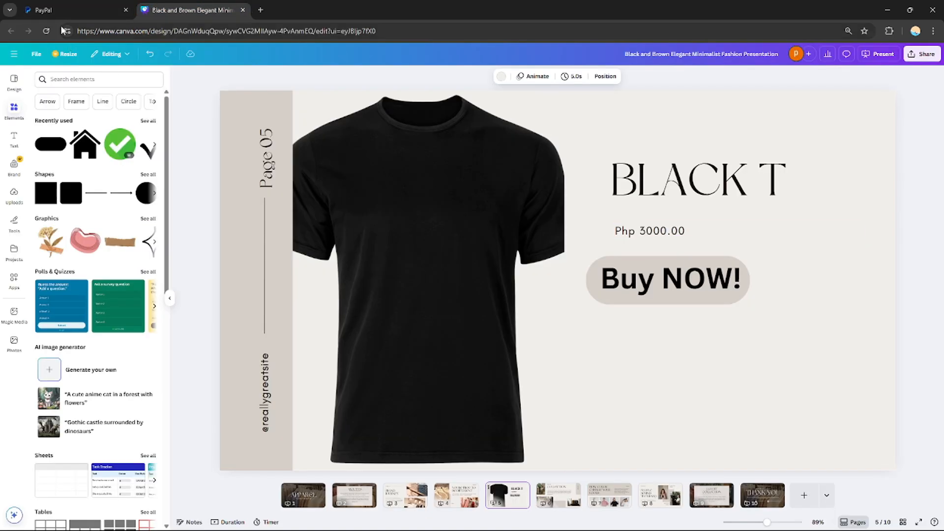
pyautogui.click(45, 10)
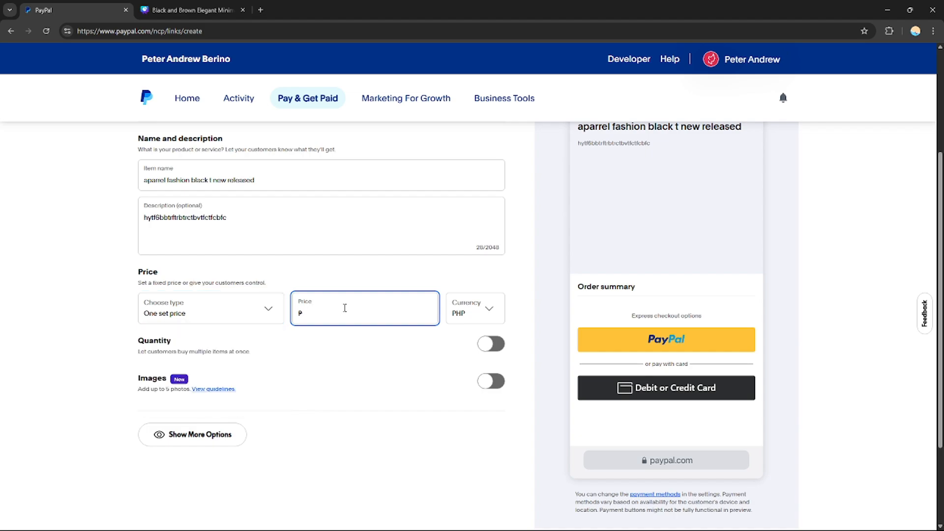
# Step: Price the link at 3,000 PHP and enable Quantity with a maximum of 5 items
pyautogui.write('3,000')
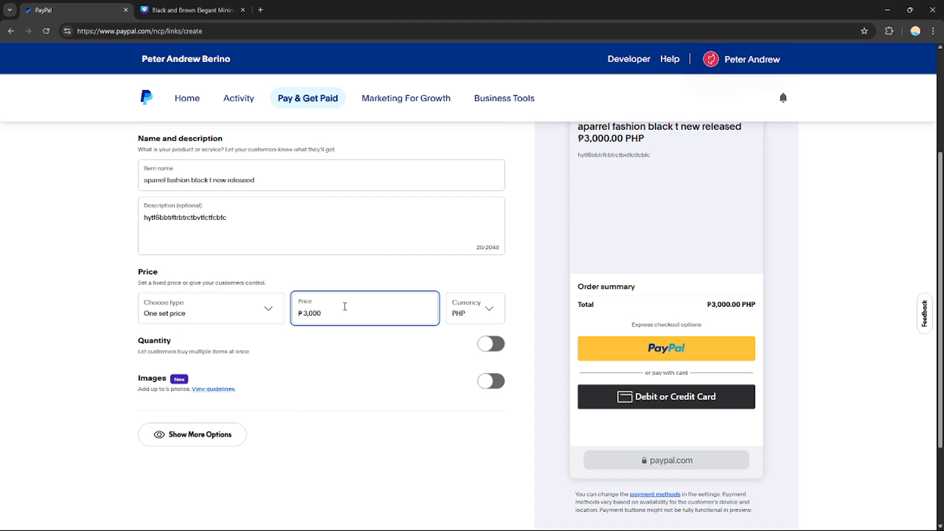
pyautogui.click(490, 343)
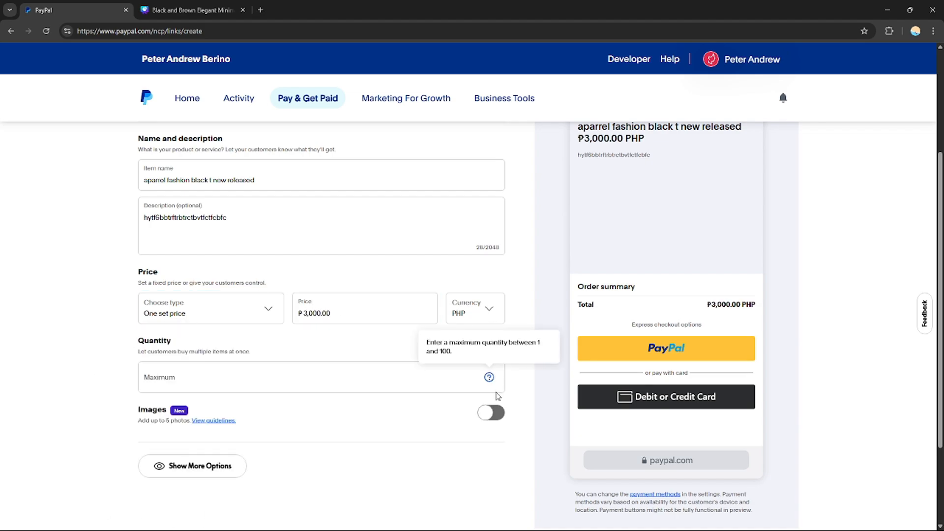
pyautogui.click(491, 344)
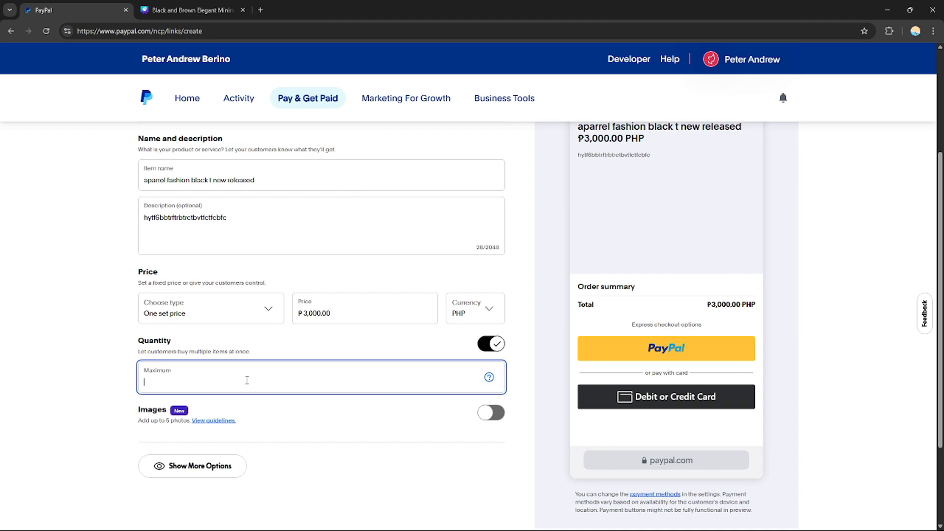
pyautogui.write('5')
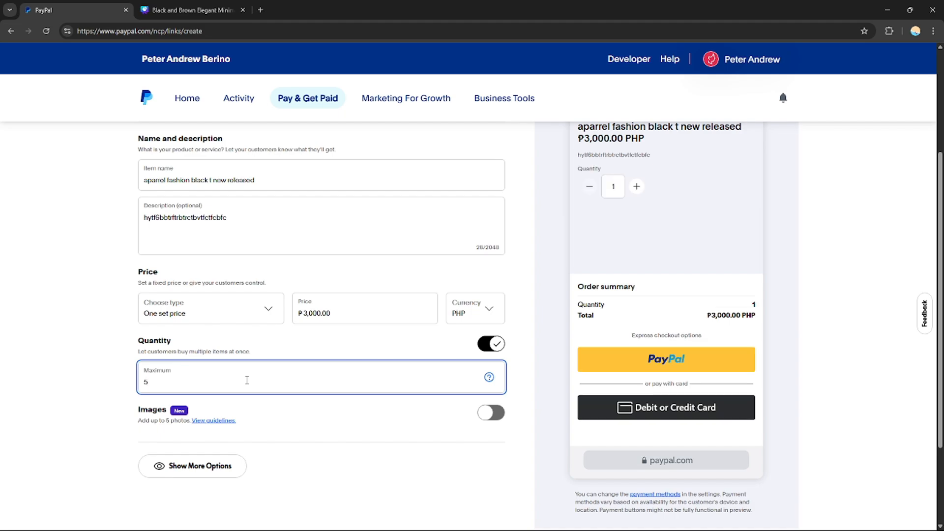
pyautogui.scroll(-3)
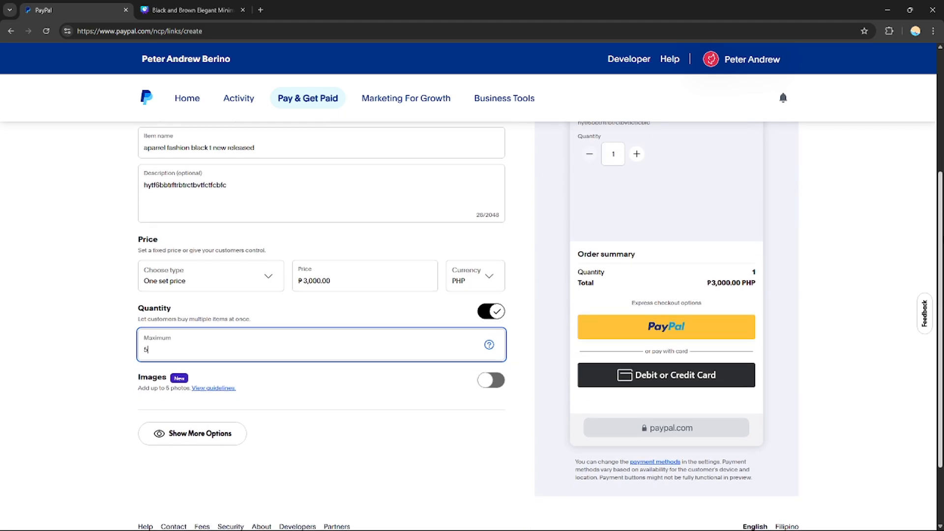
pyautogui.scroll(-3)
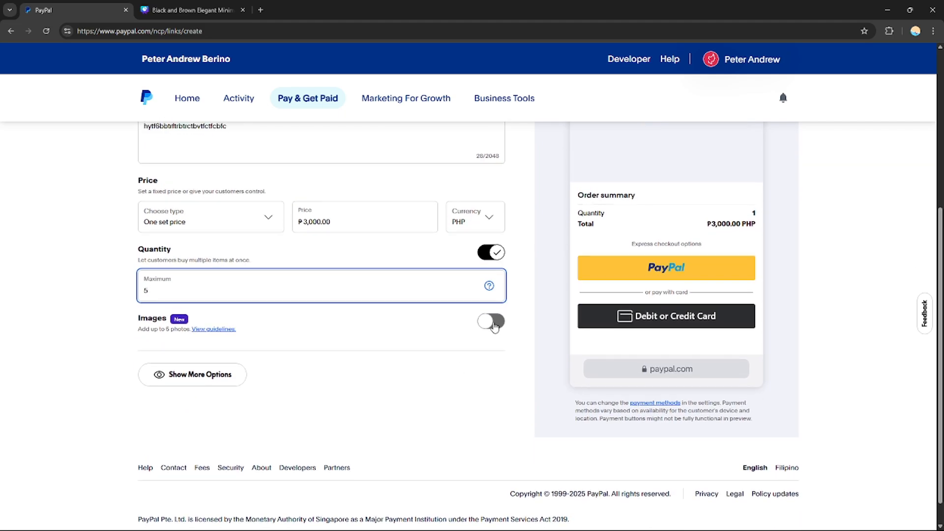
# Step: Enable Images and upload the black T-shirt photo file '12' as the primary image
pyautogui.click(492, 320)
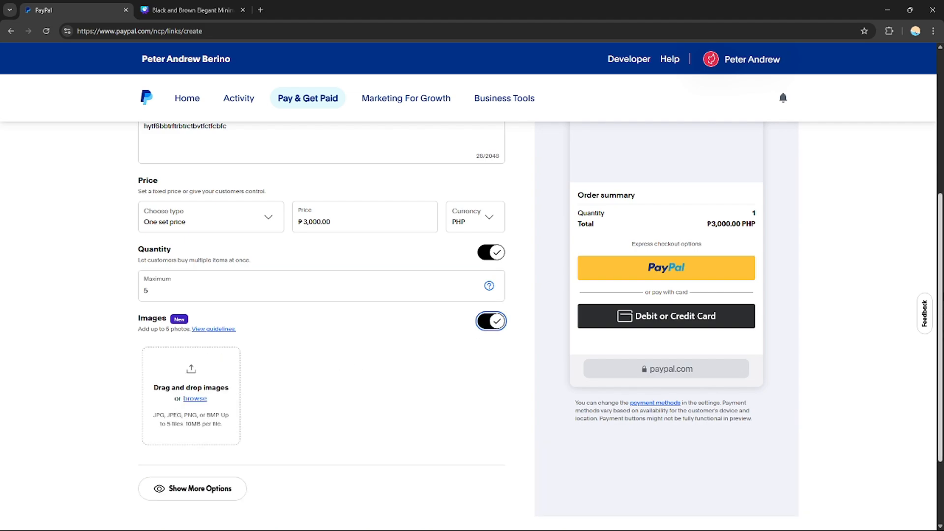
pyautogui.scroll(-3)
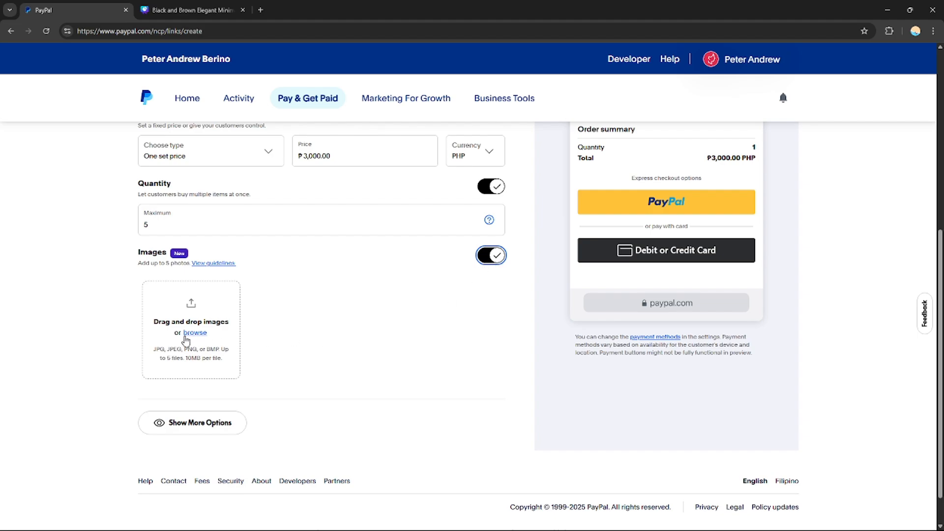
pyautogui.click(195, 333)
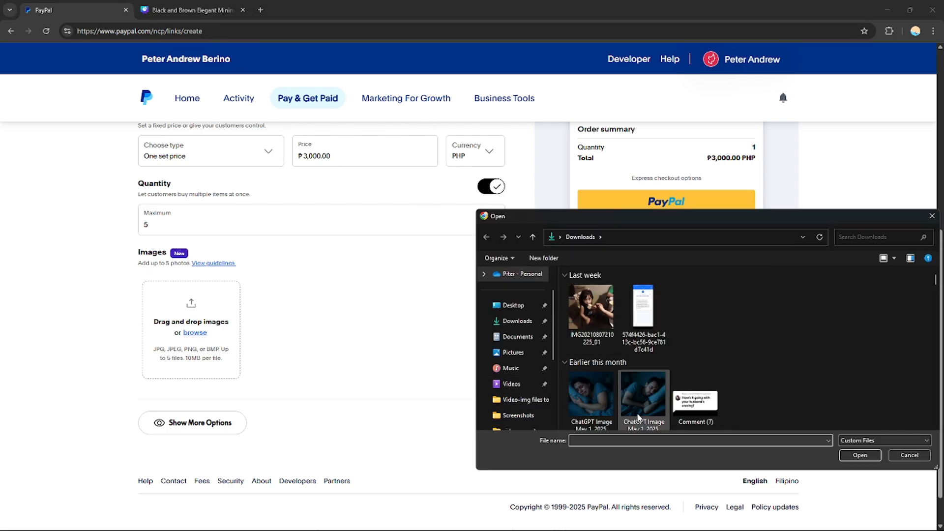
pyautogui.write('12')
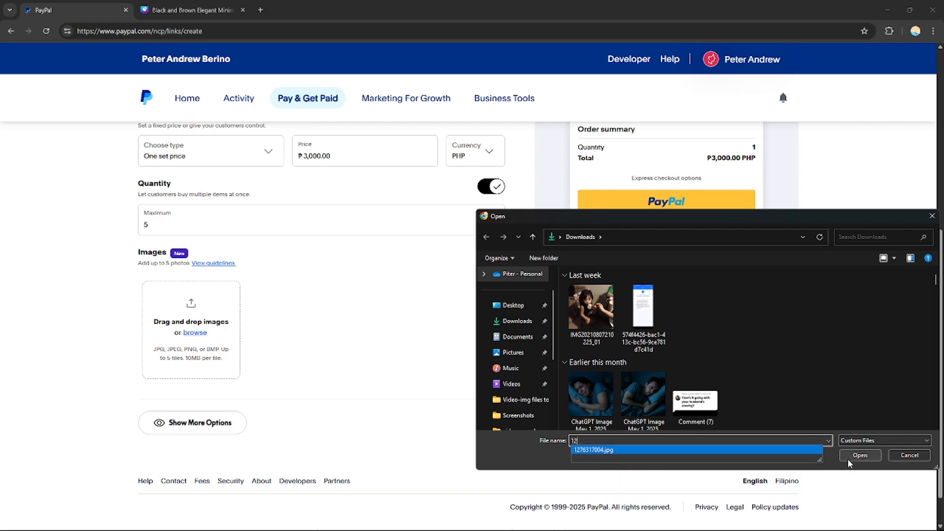
pyautogui.click(859, 455)
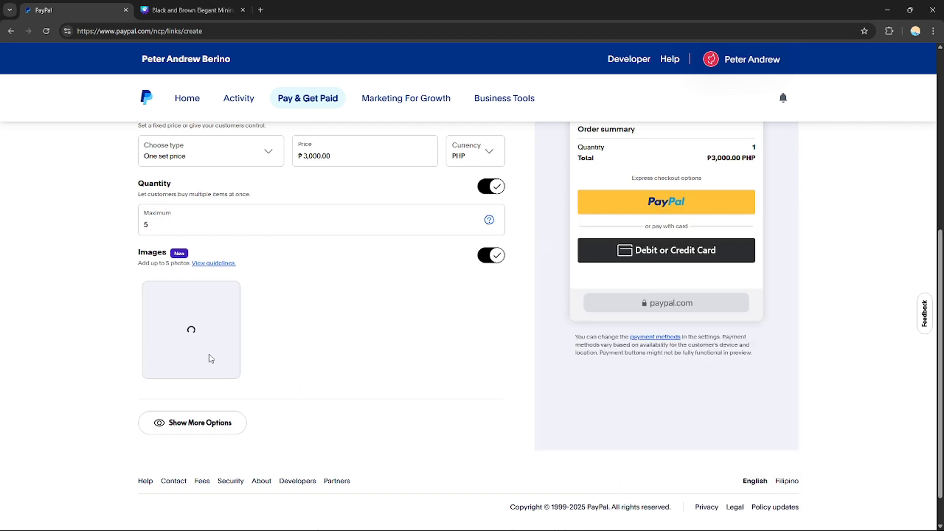
pyautogui.moveTo(242, 364)
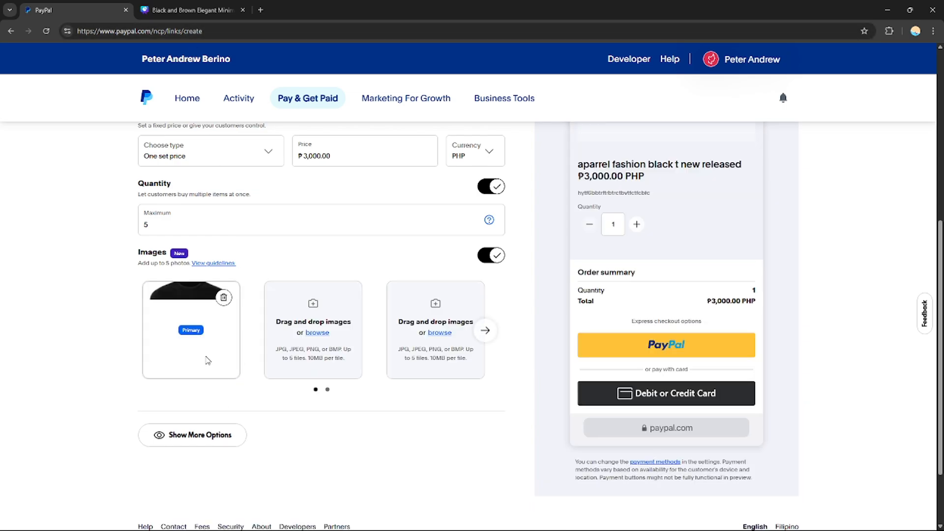
# Step: Check the Canva slide, return to PayPal and reveal Show More Options on the form
pyautogui.click(192, 9)
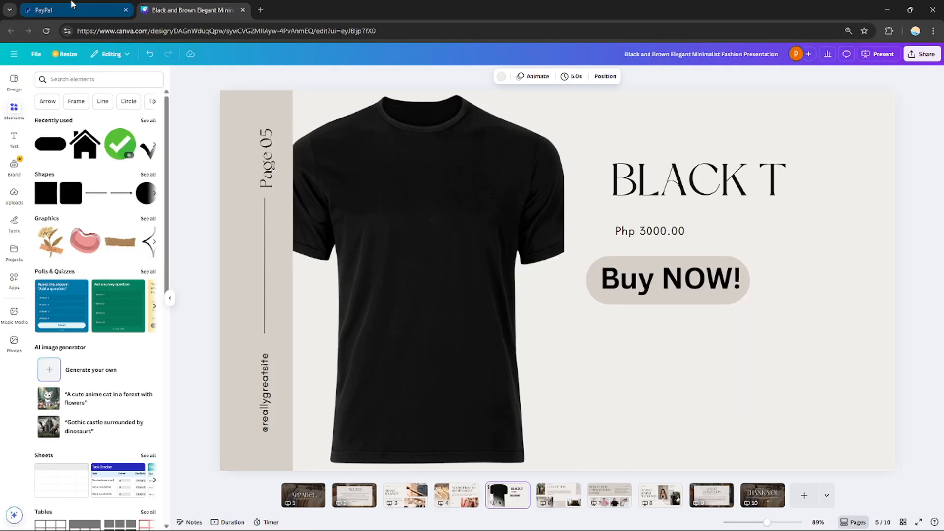
pyautogui.click(72, 10)
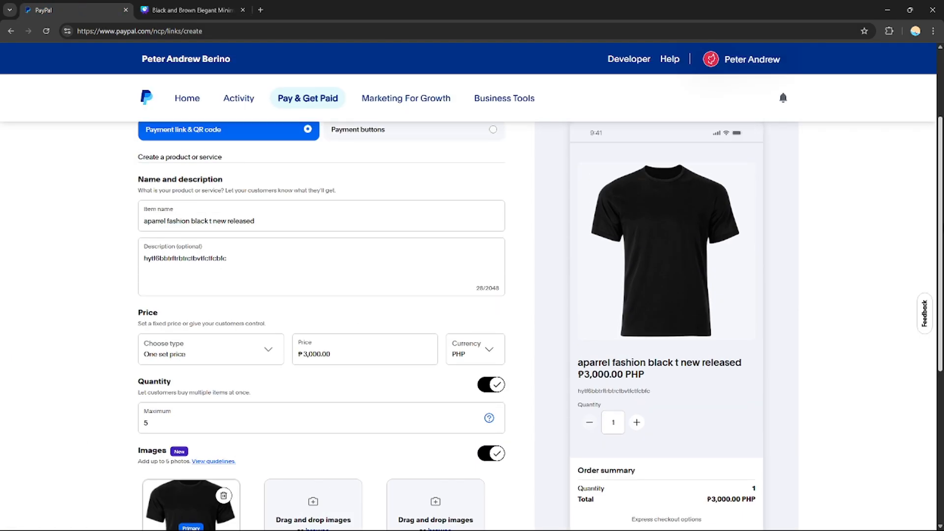
pyautogui.scroll(3)
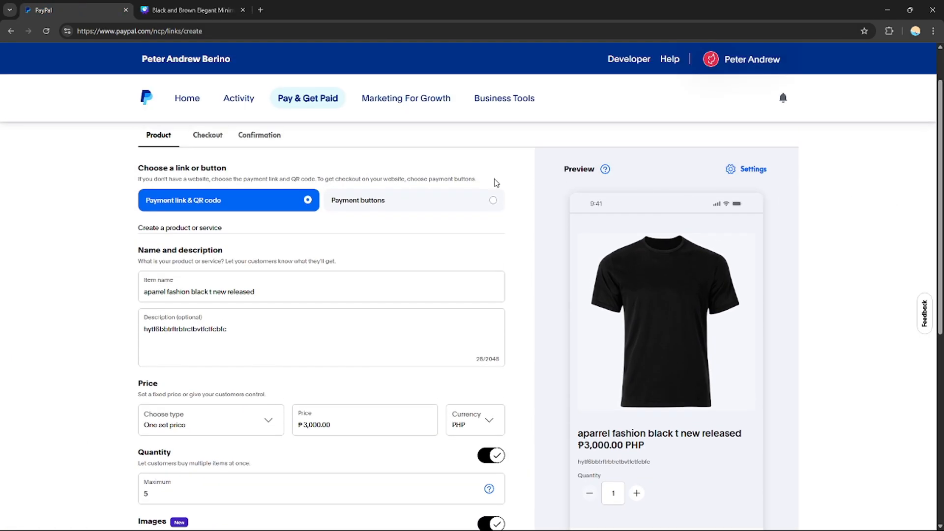
pyautogui.scroll(-3)
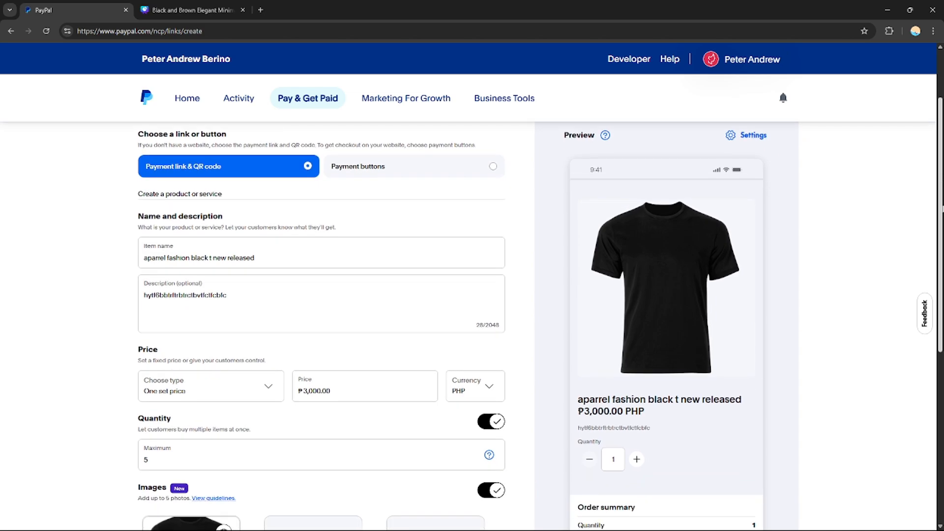
pyautogui.scroll(-3)
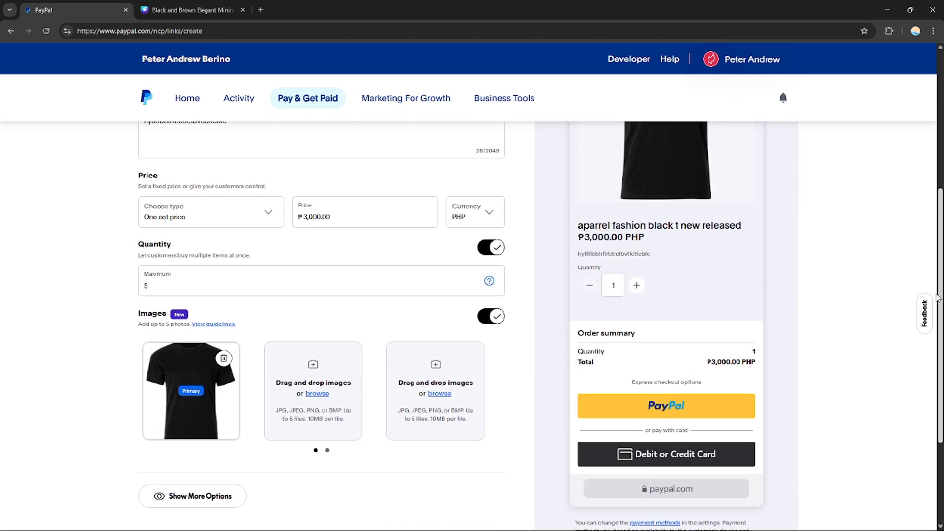
pyautogui.scroll(3)
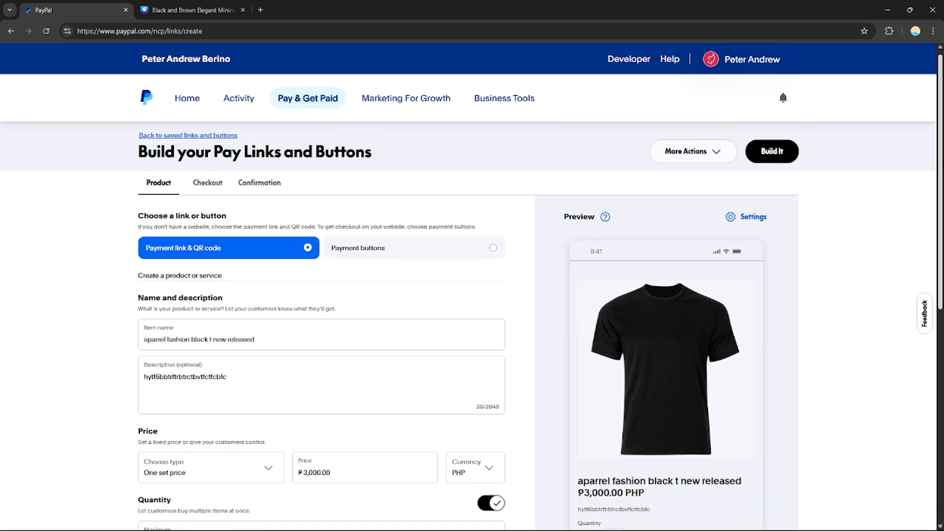
pyautogui.scroll(-3)
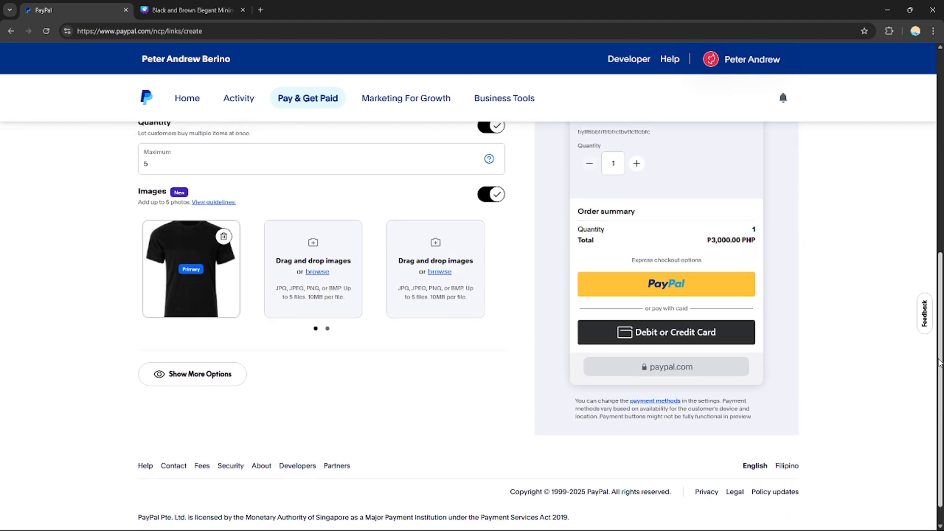
pyautogui.click(192, 373)
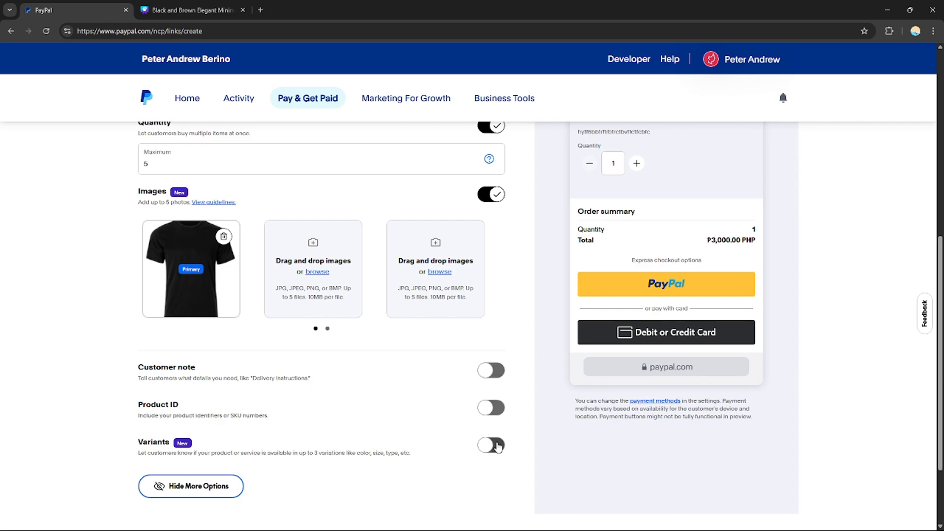
pyautogui.moveTo(199, 466)
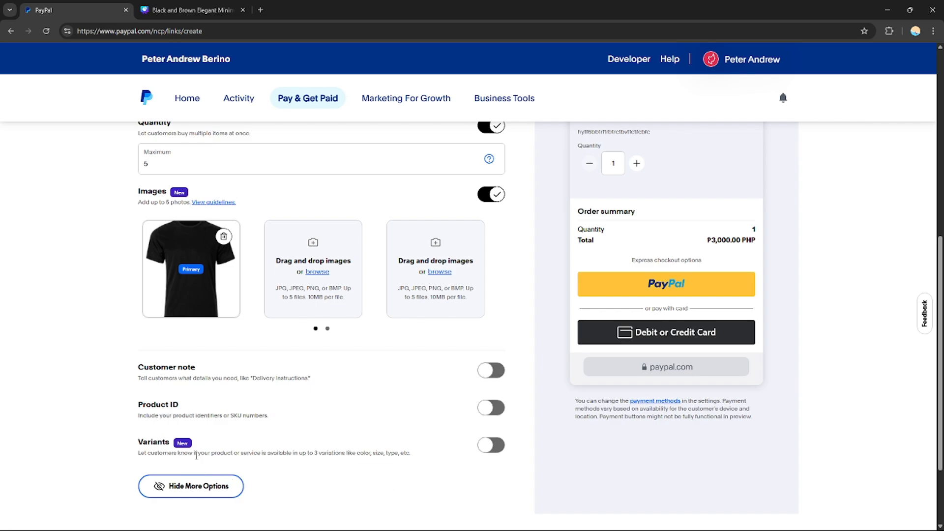
pyautogui.moveTo(165, 364)
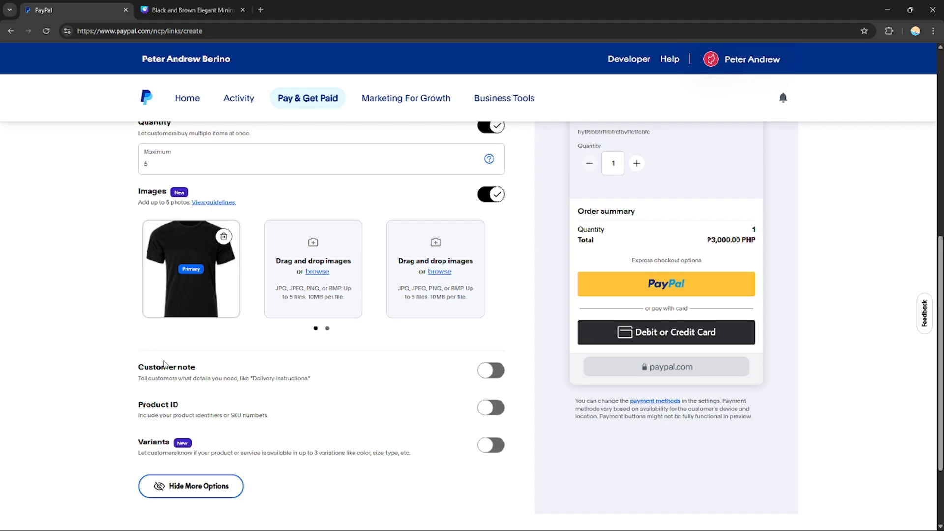
pyautogui.moveTo(166, 364)
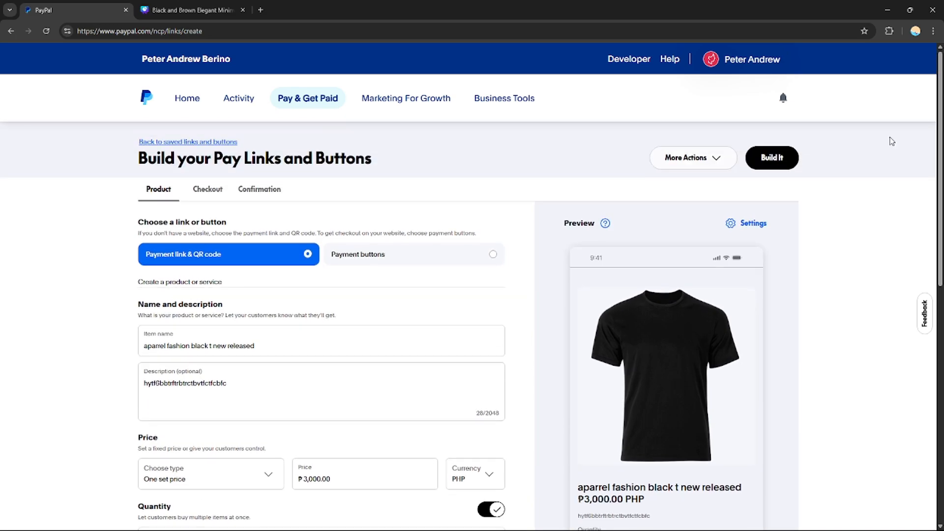
# Step: Create the payment link, copy its URL and return to the Canva slide design
pyautogui.click(771, 157)
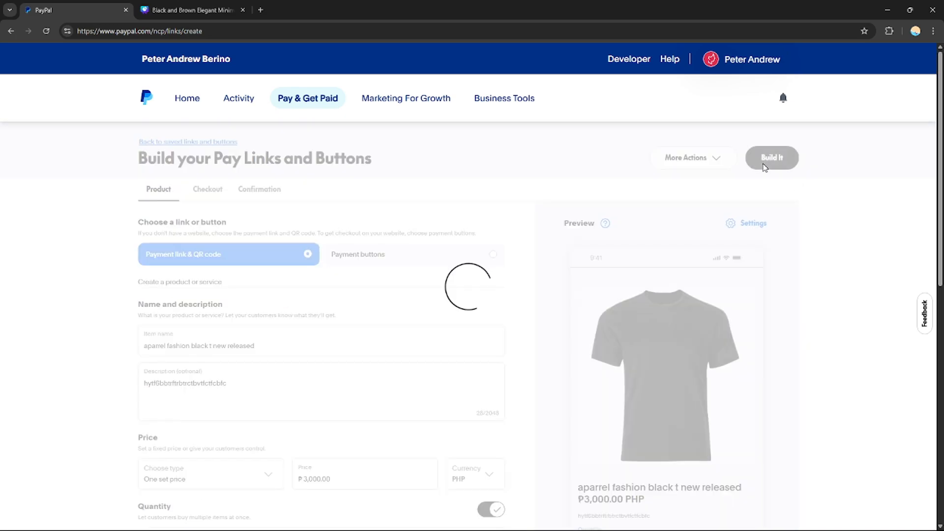
pyautogui.click(771, 157)
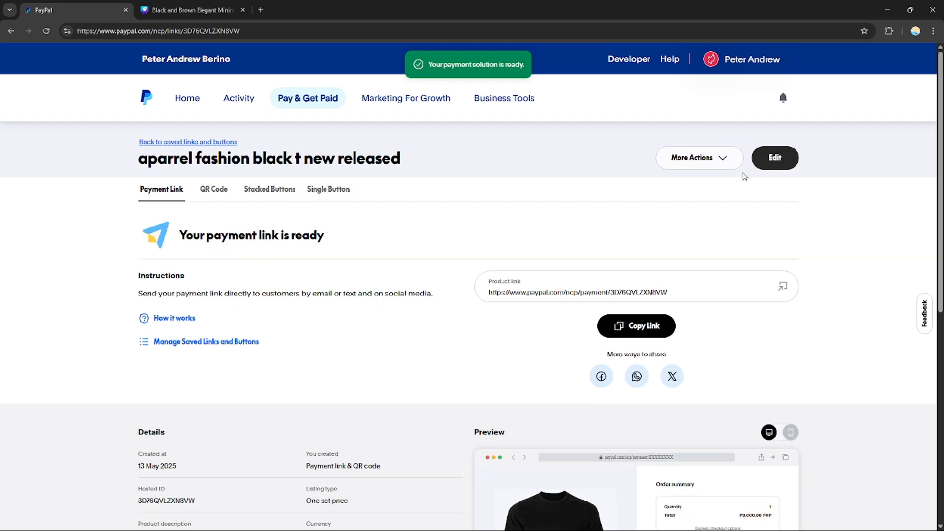
pyautogui.moveTo(451, 246)
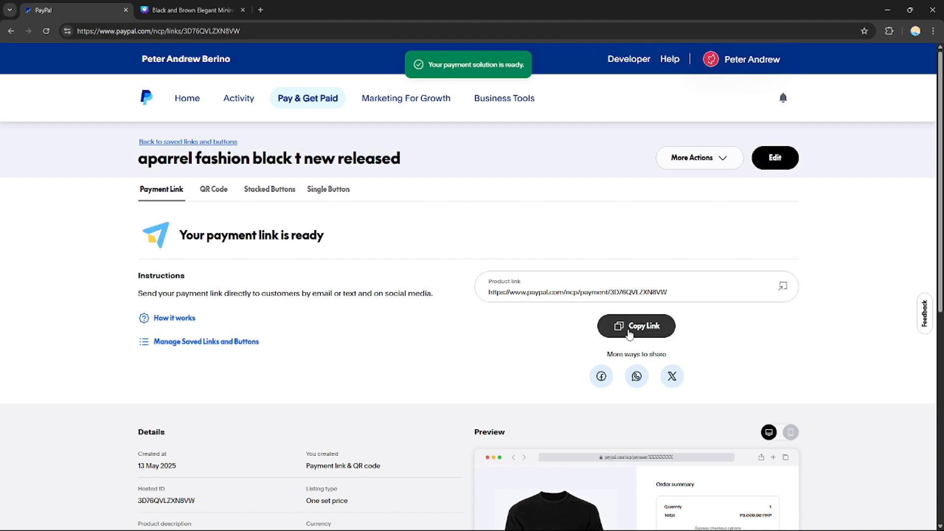
pyautogui.click(636, 326)
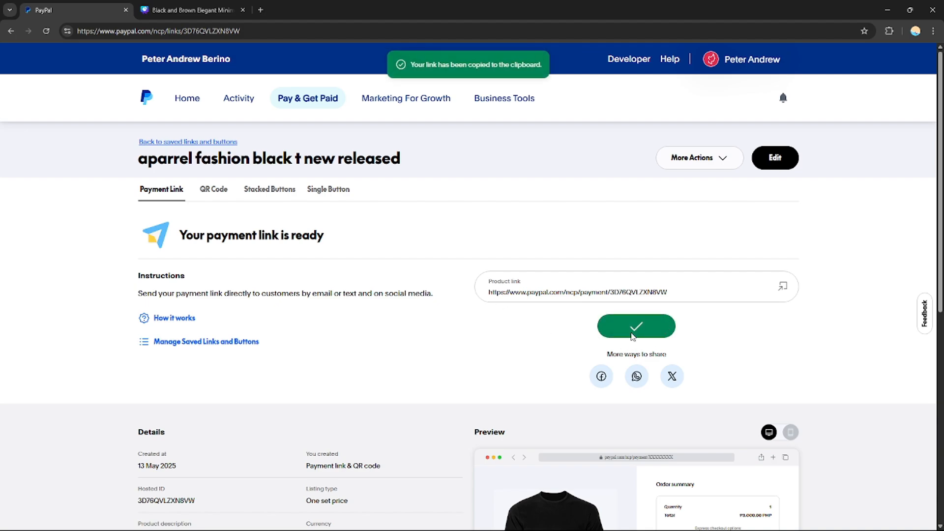
pyautogui.click(190, 10)
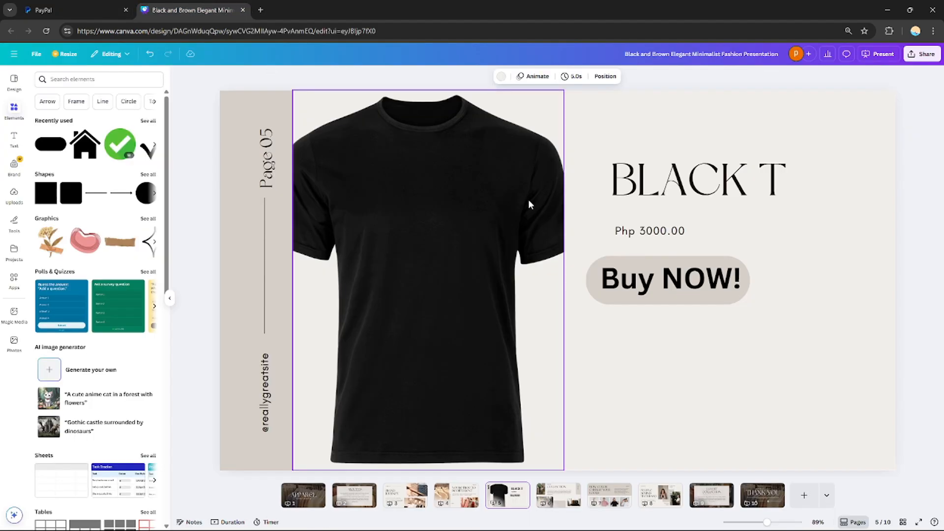
# Step: Attach the copied PayPal payment URL as a link on the Buy NOW! button text
pyautogui.click(667, 278)
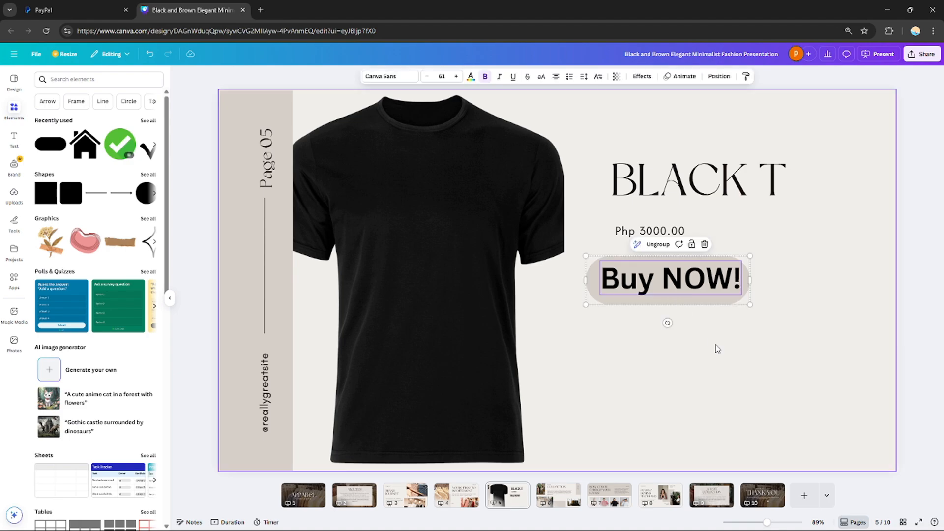
pyautogui.doubleClick(698, 278)
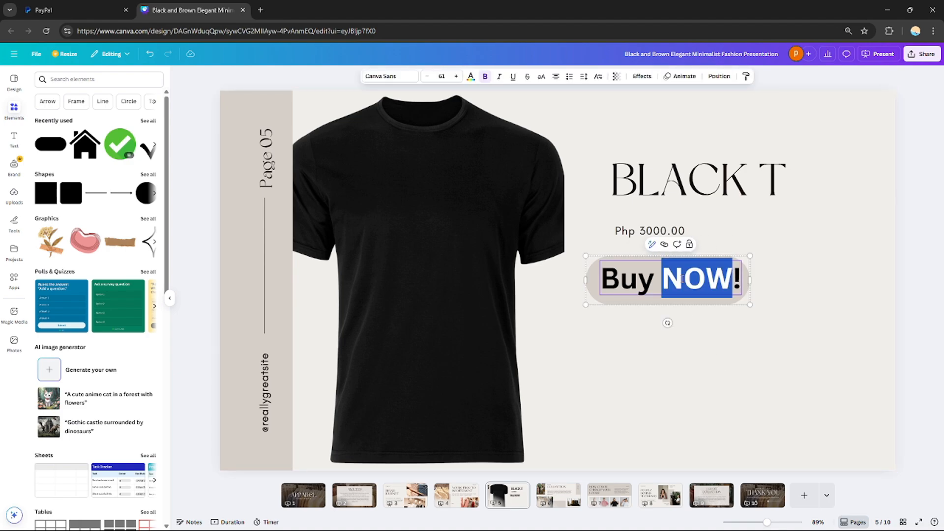
pyautogui.rightClick(672, 279)
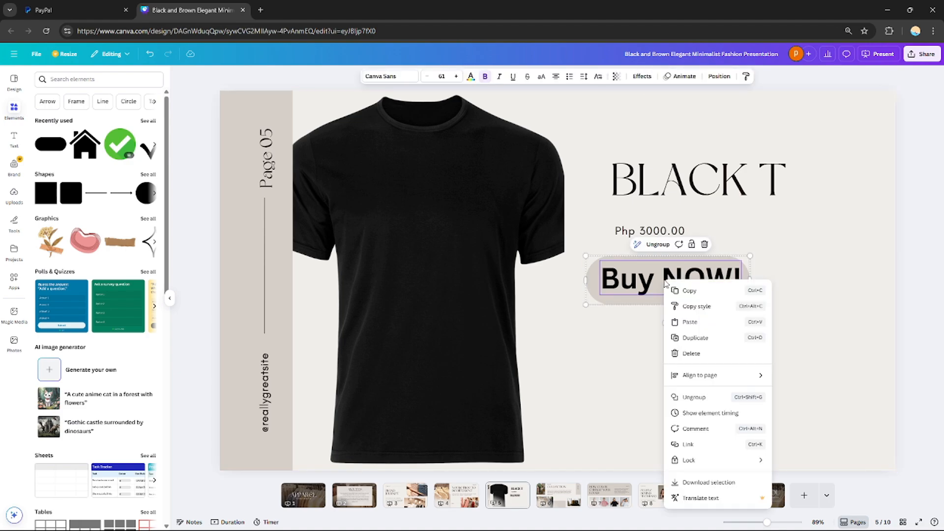
pyautogui.moveTo(707, 447)
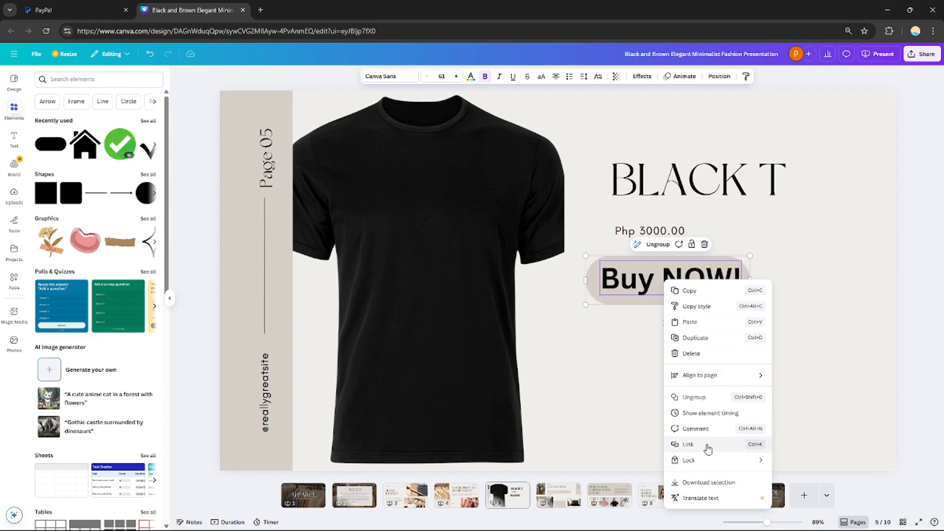
pyautogui.click(689, 444)
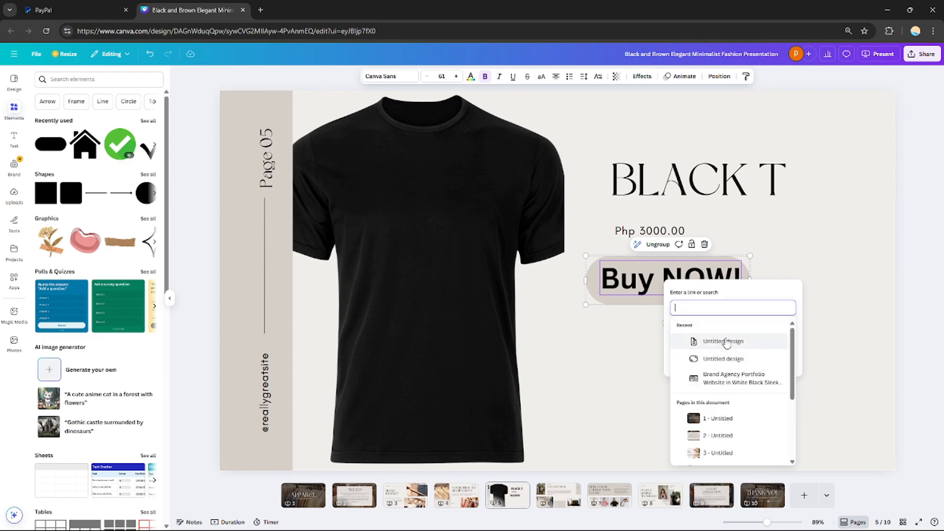
pyautogui.moveTo(733, 324)
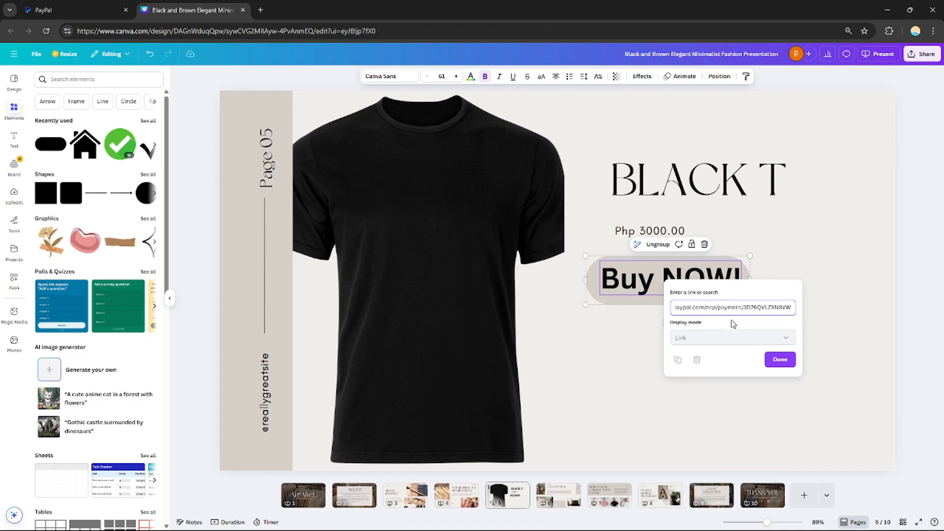
pyautogui.click(779, 360)
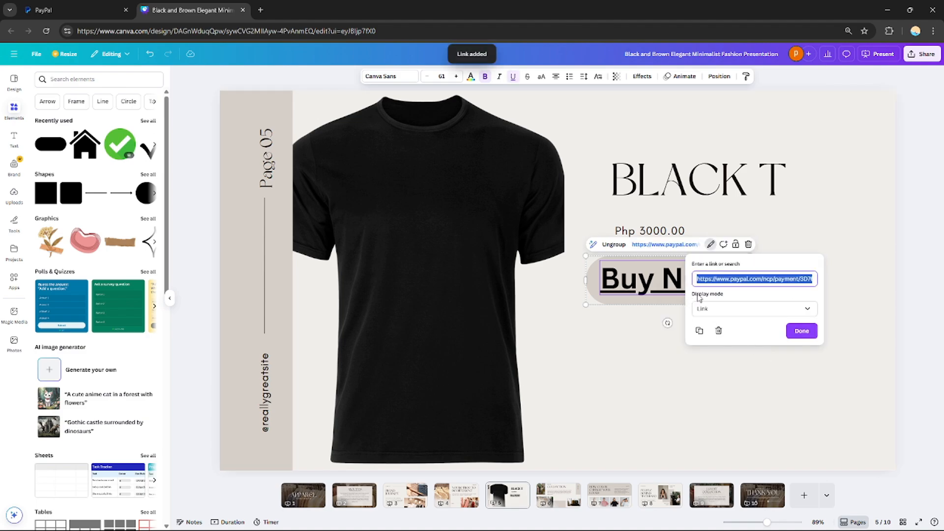
pyautogui.click(801, 330)
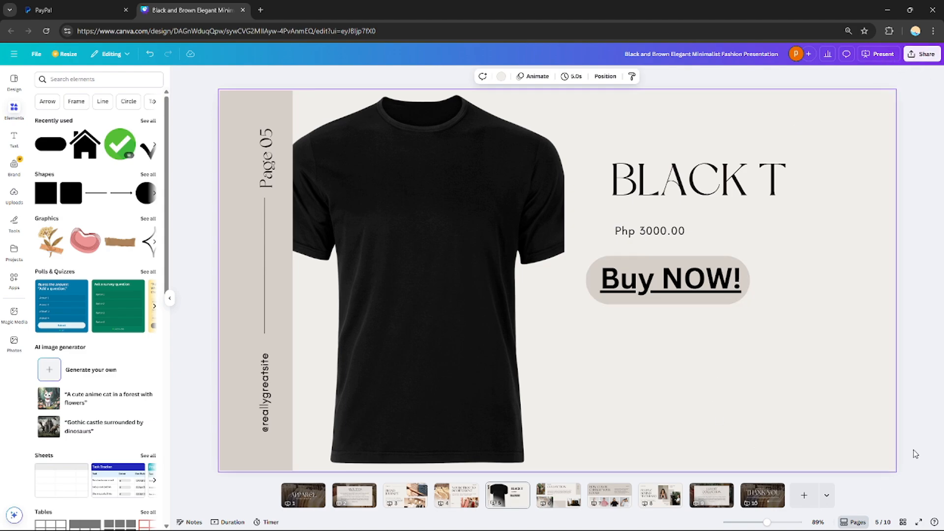
# Step: Reselect the Buy NOW! button and enter its text to confirm the PayPal link preview
pyautogui.click(667, 279)
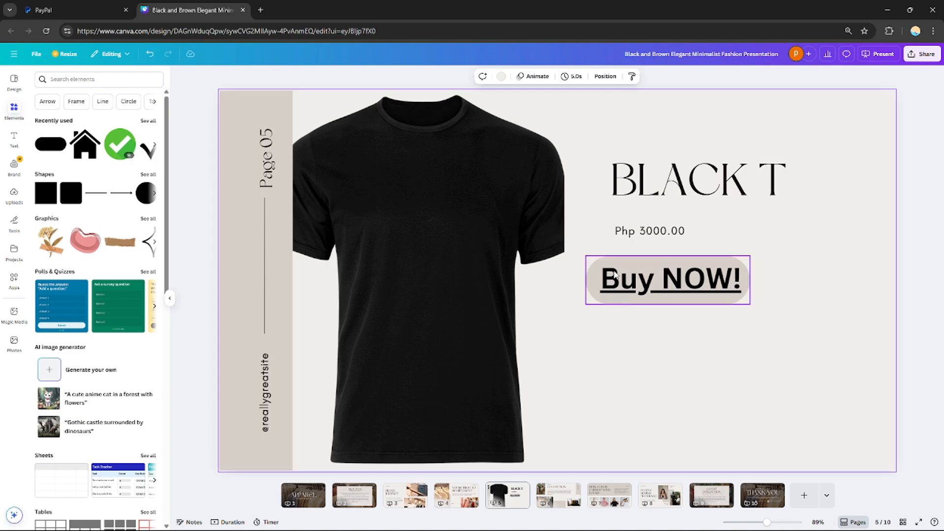
pyautogui.click(575, 380)
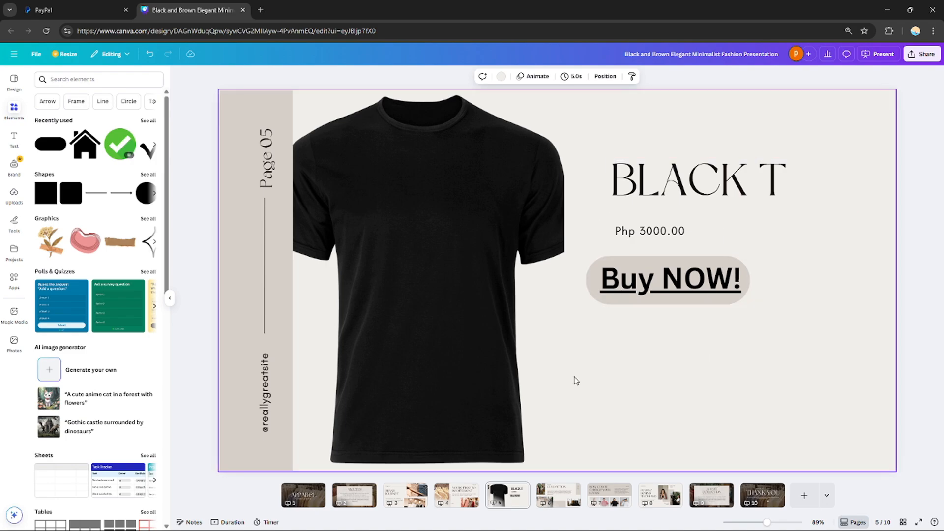
pyautogui.click(667, 278)
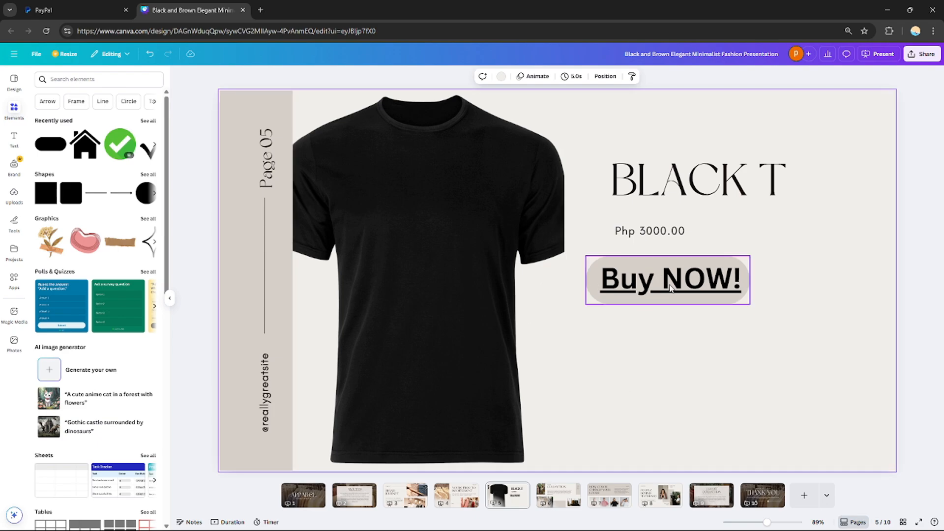
pyautogui.click(666, 279)
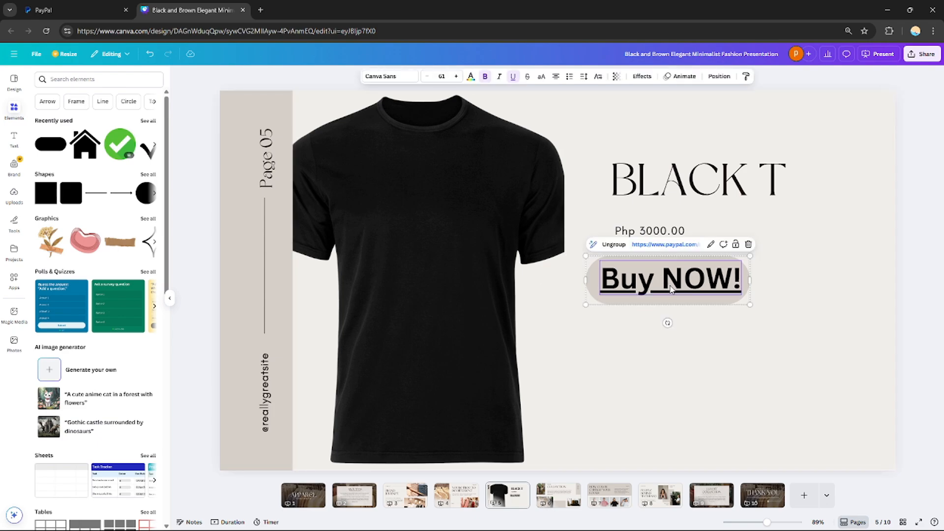
pyautogui.moveTo(665, 244)
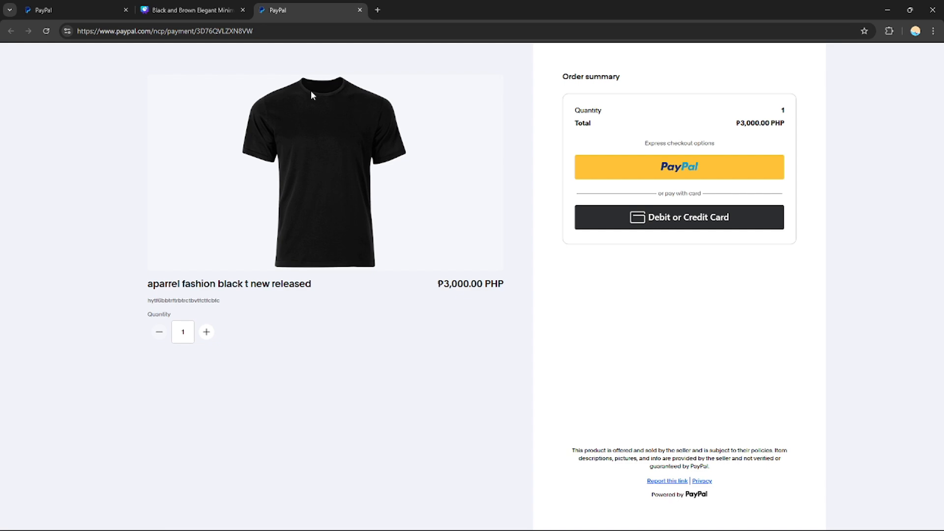
pyautogui.moveTo(258, 72)
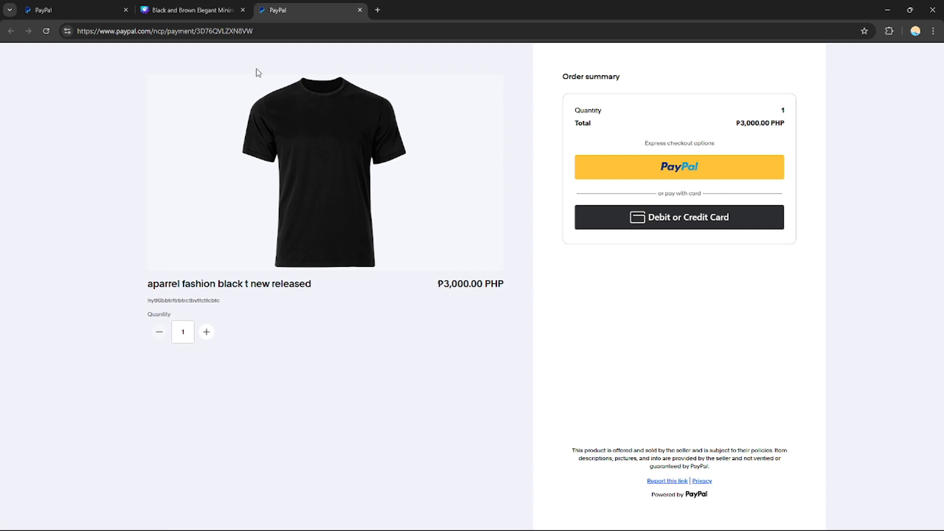
pyautogui.moveTo(679, 167)
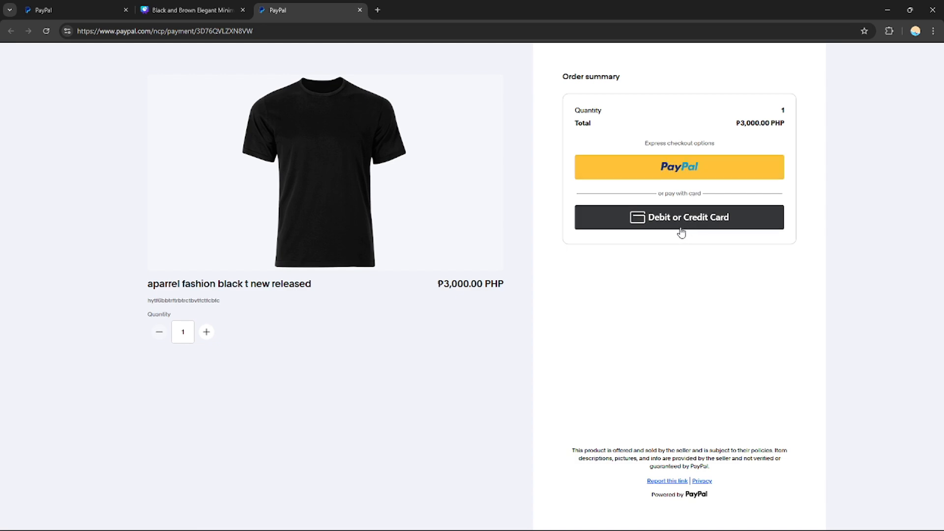
pyautogui.moveTo(640, 246)
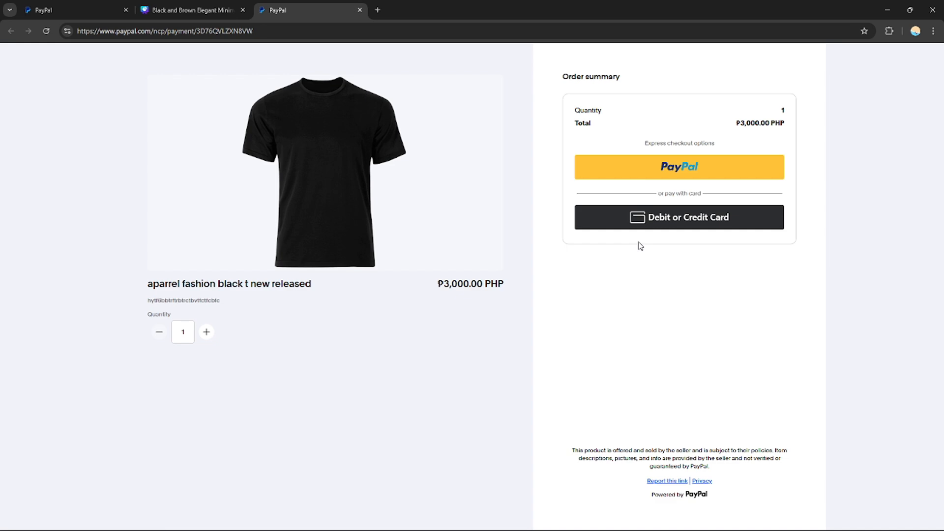
pyautogui.moveTo(369, 234)
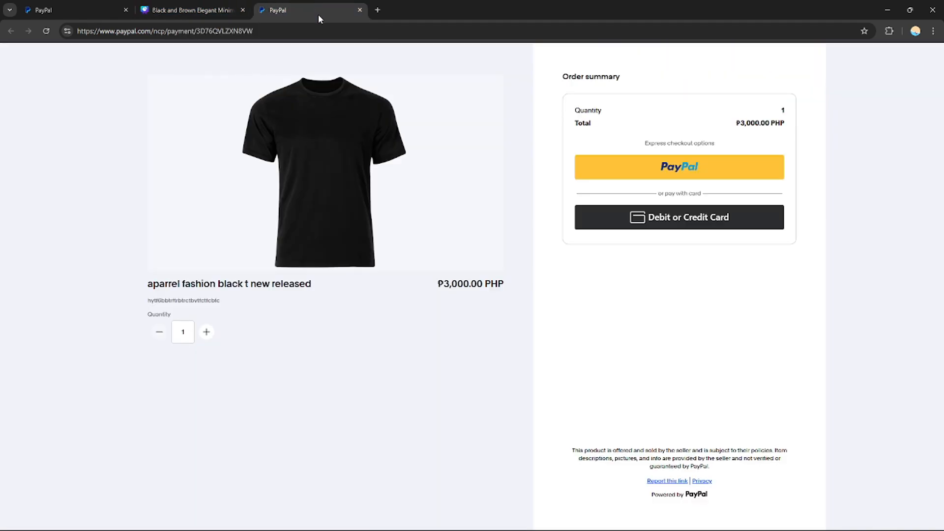
# Step: Return from the ₱3,000.00 PayPal checkout page to the Canva slide design
pyautogui.click(191, 10)
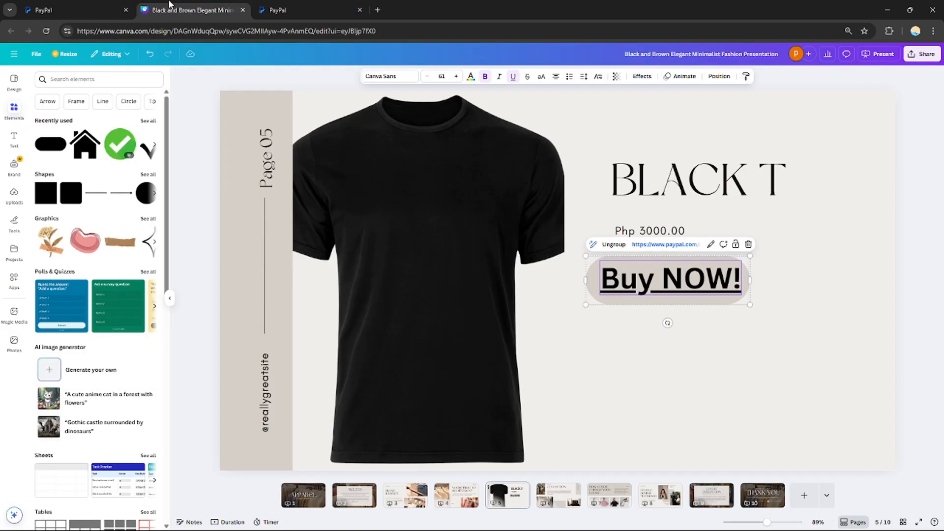
# Step: Return to the black T-shirt payment link page and review its price and maximum quantity details
pyautogui.click(76, 9)
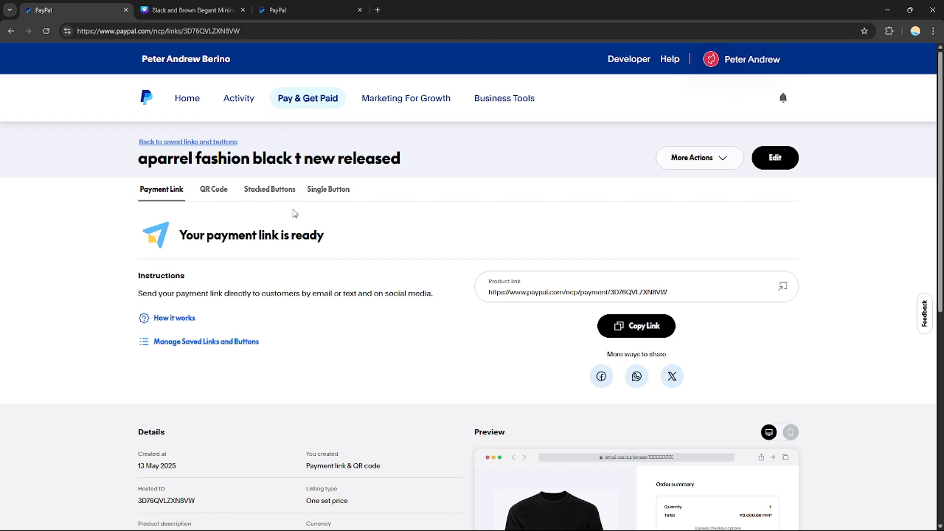
pyautogui.moveTo(241, 133)
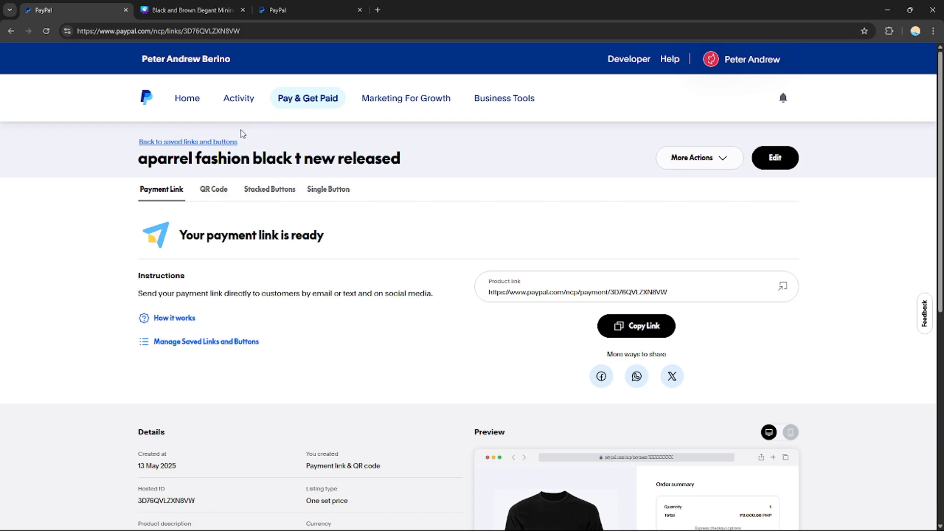
pyautogui.moveTo(321, 113)
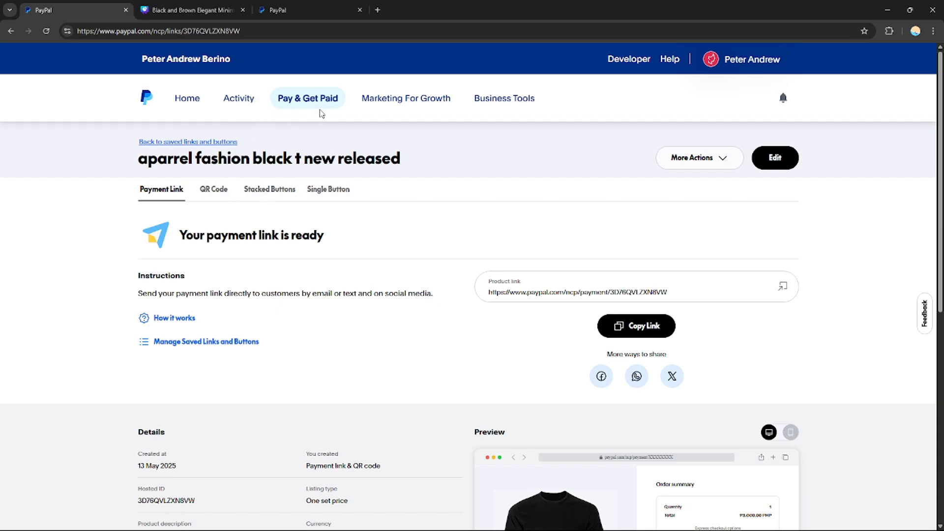
pyautogui.moveTo(234, 174)
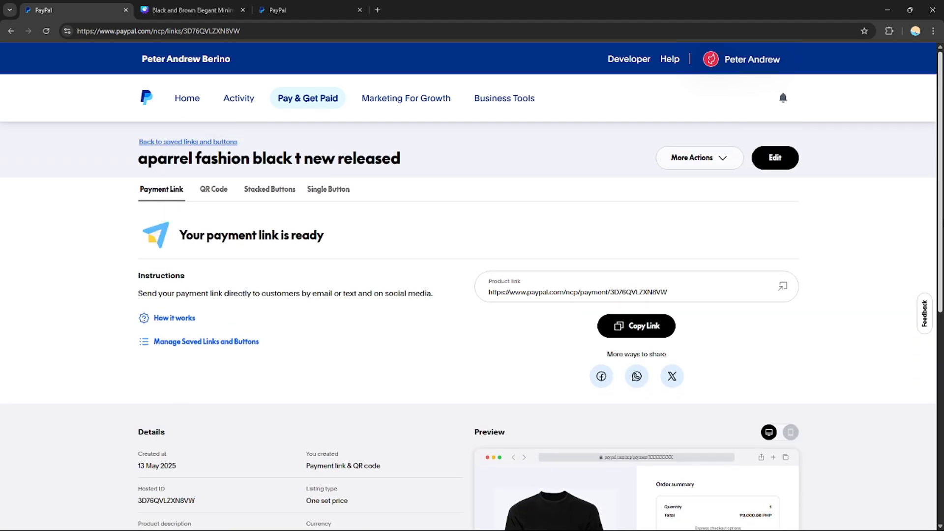
pyautogui.scroll(-3)
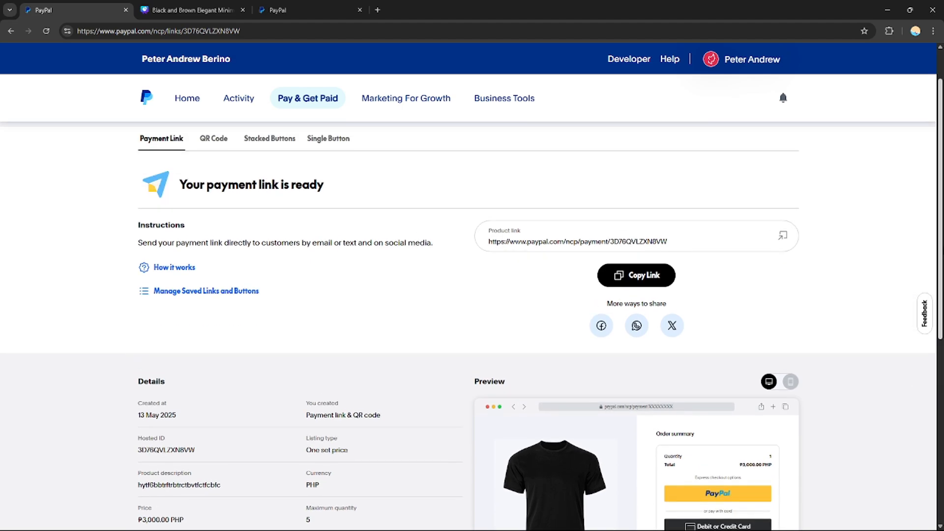
pyautogui.moveTo(112, 4)
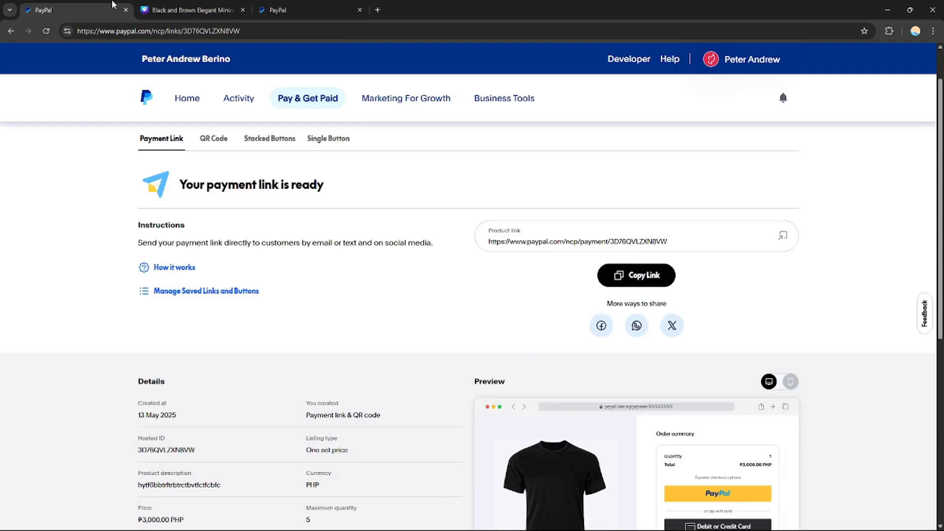
pyautogui.moveTo(902, 267)
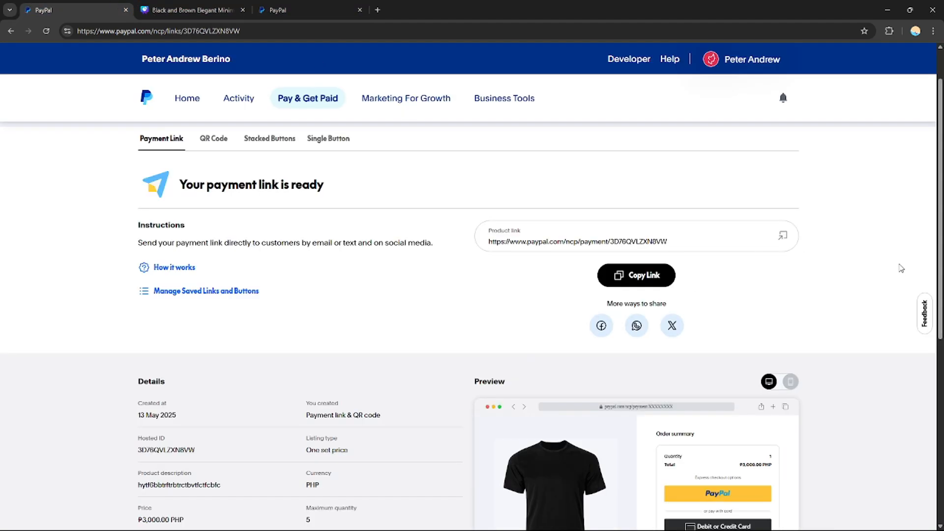